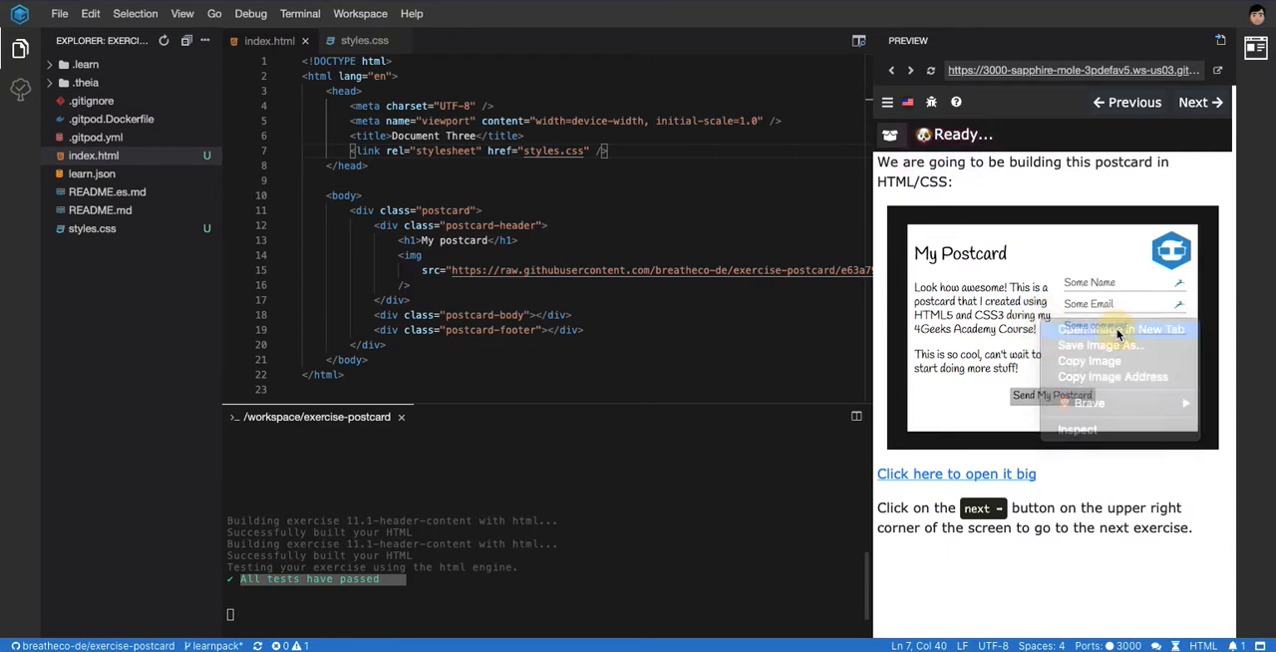
# - Sketch the header boxes with connector lines labelled 'Display: FLEX' over the postcard, then clear them
pyautogui.click(980, 315)
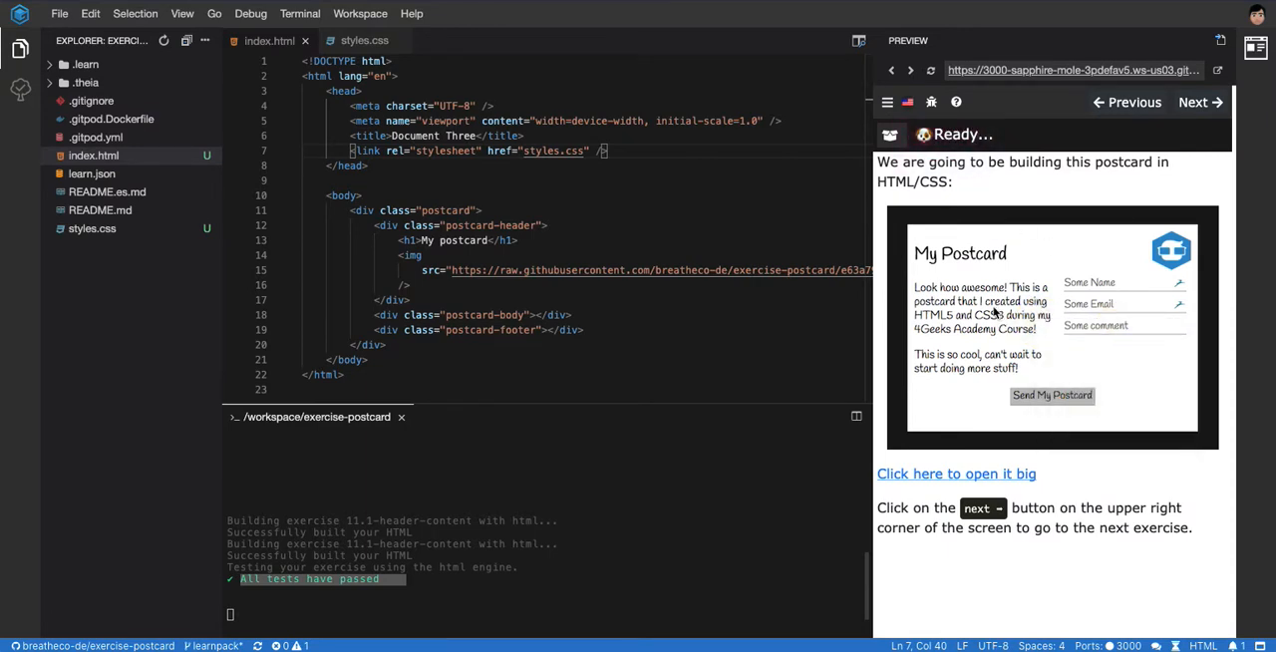
pyautogui.click(955, 474)
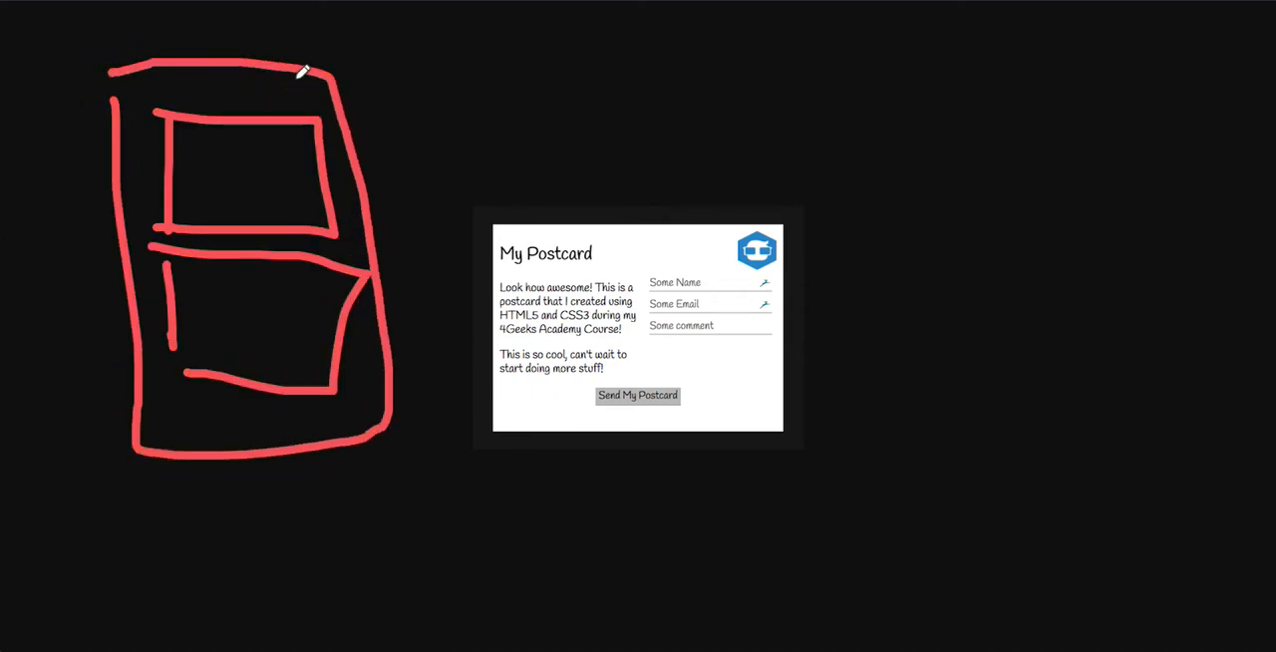
pyautogui.moveTo(299, 70); pyautogui.dragTo(626, 64)
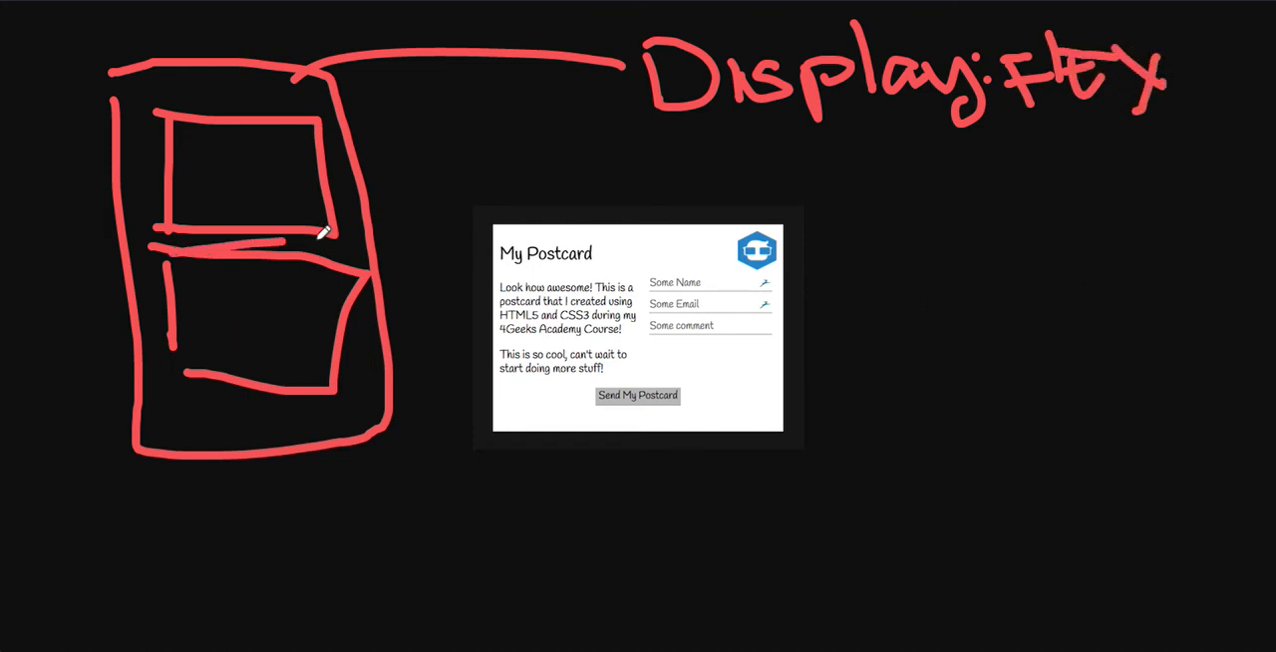
pyautogui.moveTo(319, 233); pyautogui.dragTo(429, 139)
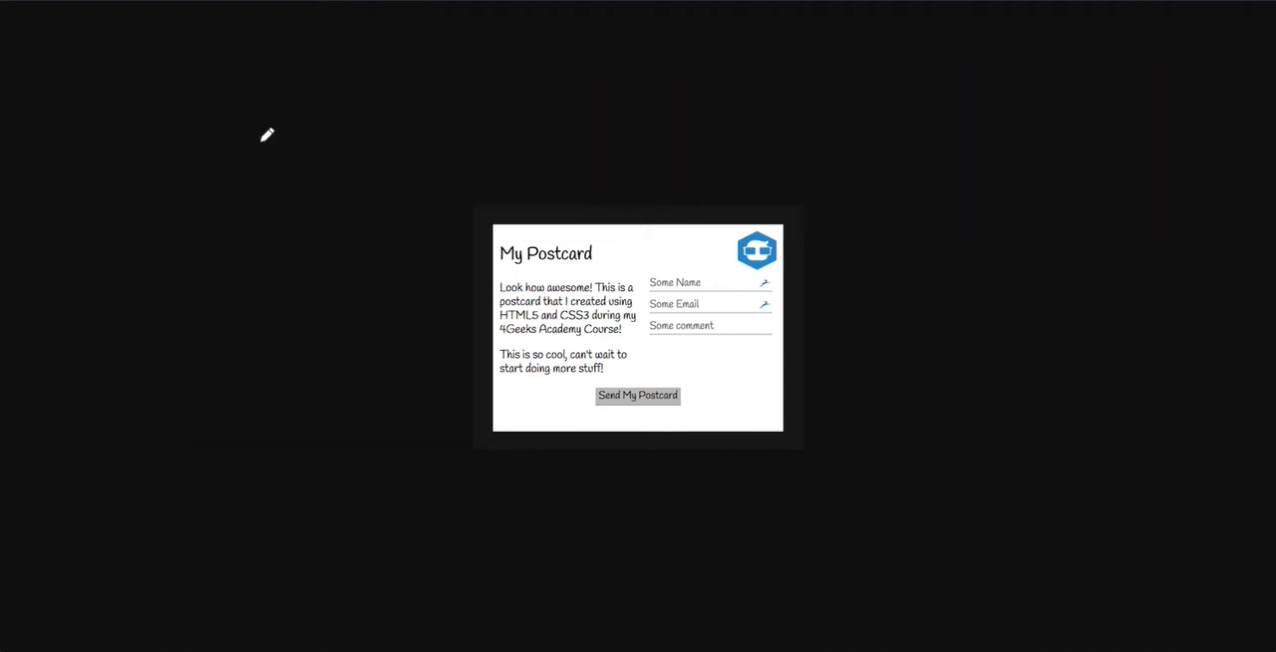
pyautogui.moveTo(223, 70); pyautogui.dragTo(409, 205)
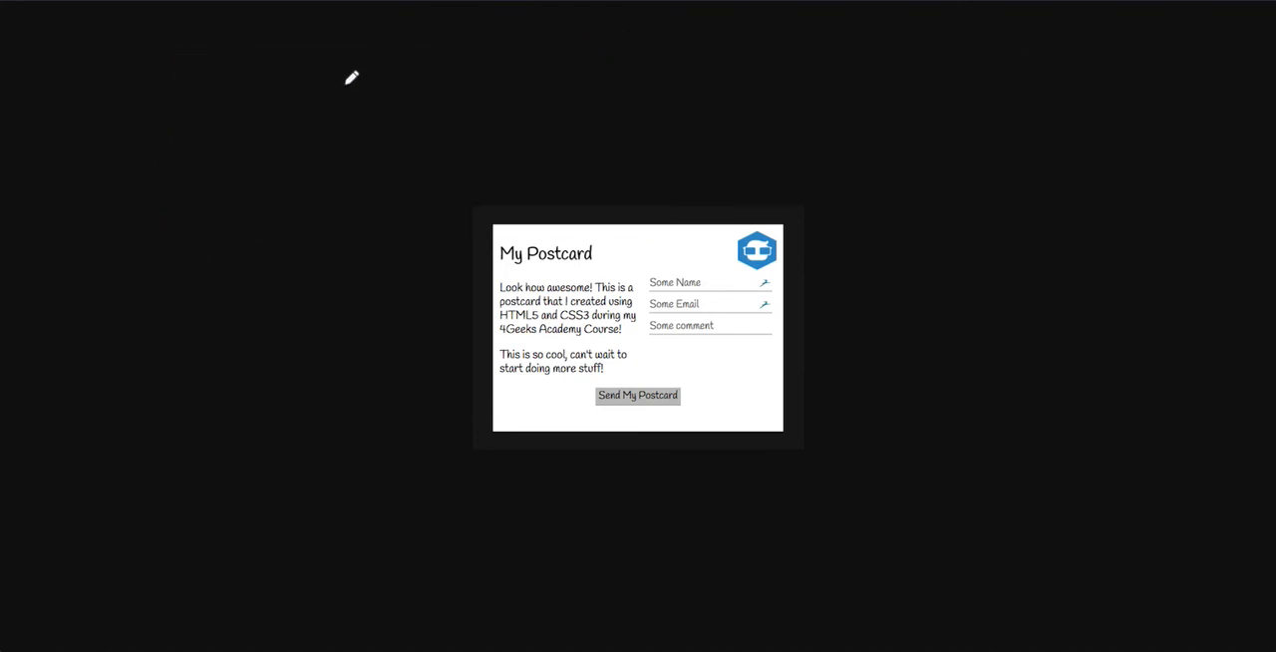
pyautogui.moveTo(228, 218)
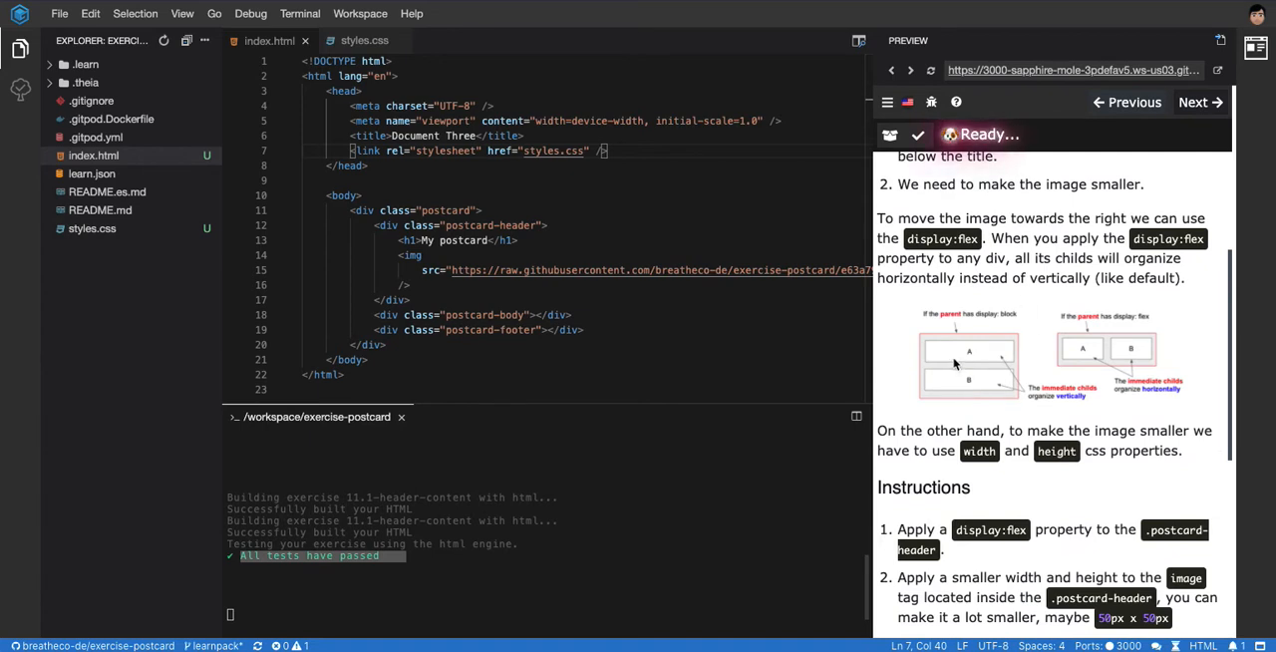
pyautogui.moveTo(989, 389)
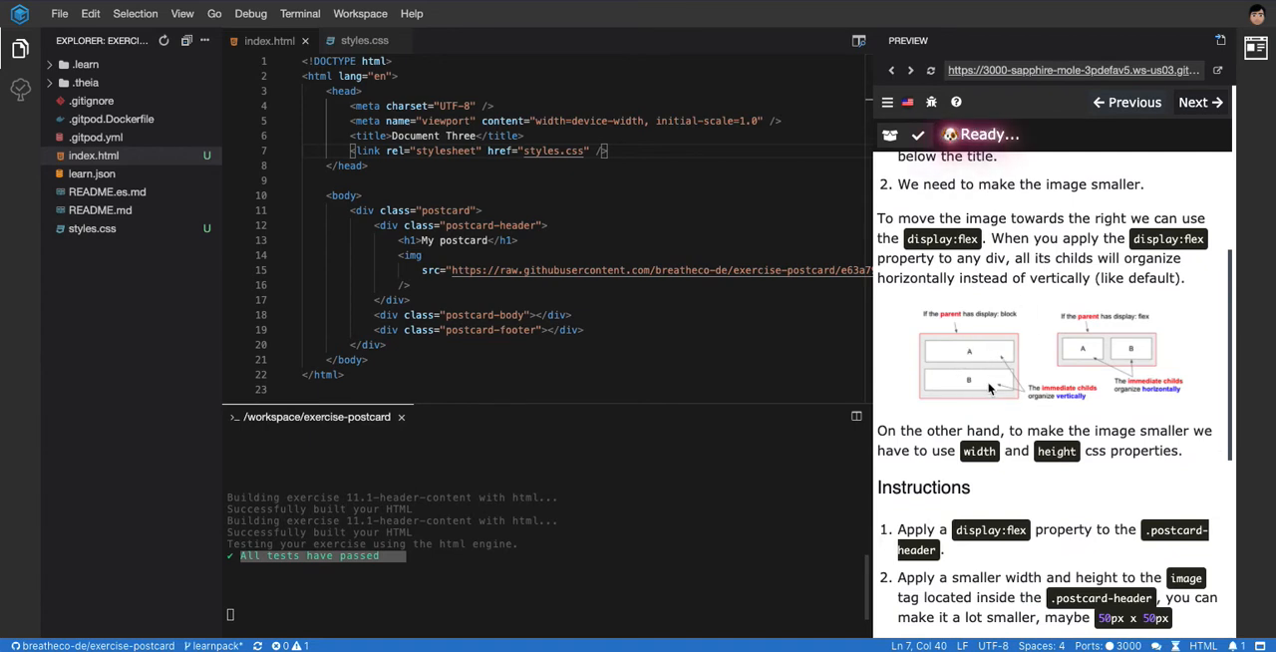
pyautogui.moveTo(929, 415)
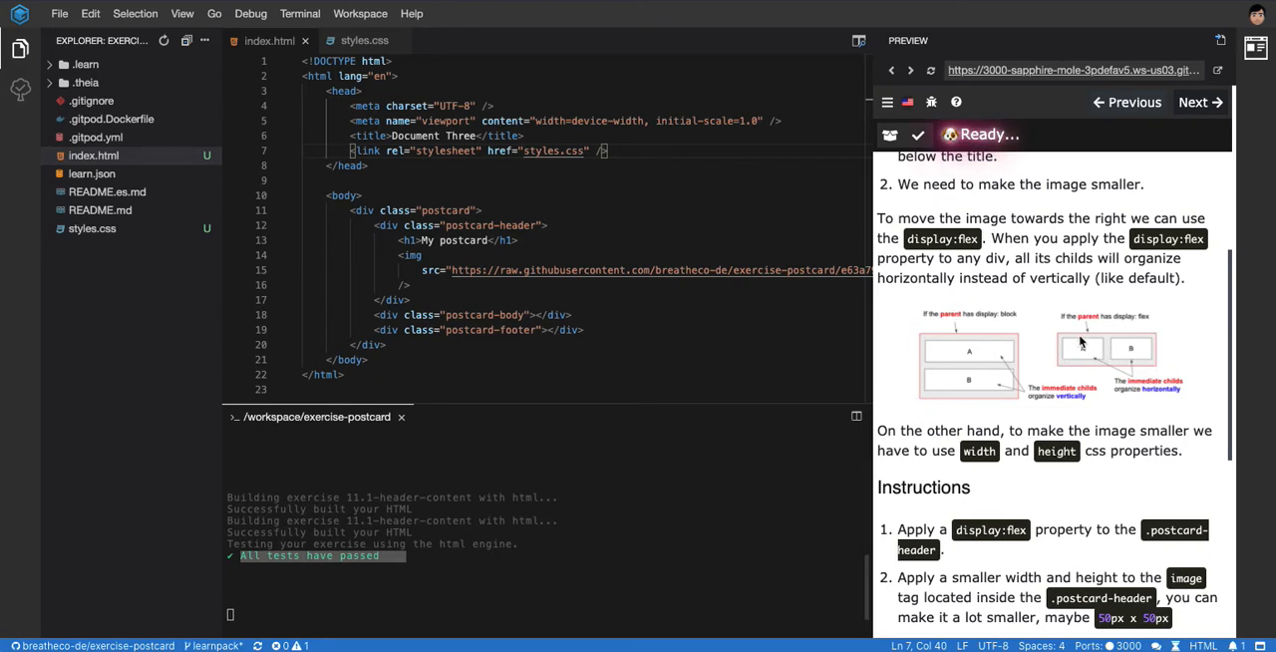
pyautogui.scroll(-3)
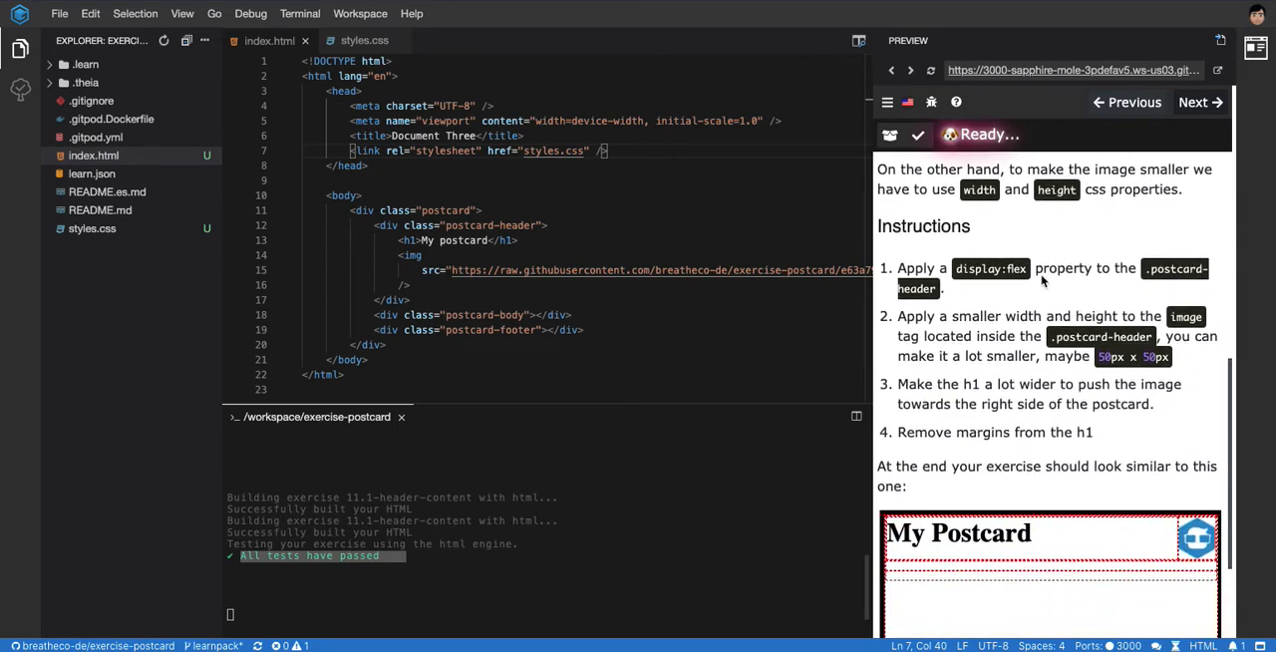
pyautogui.scroll(-3)
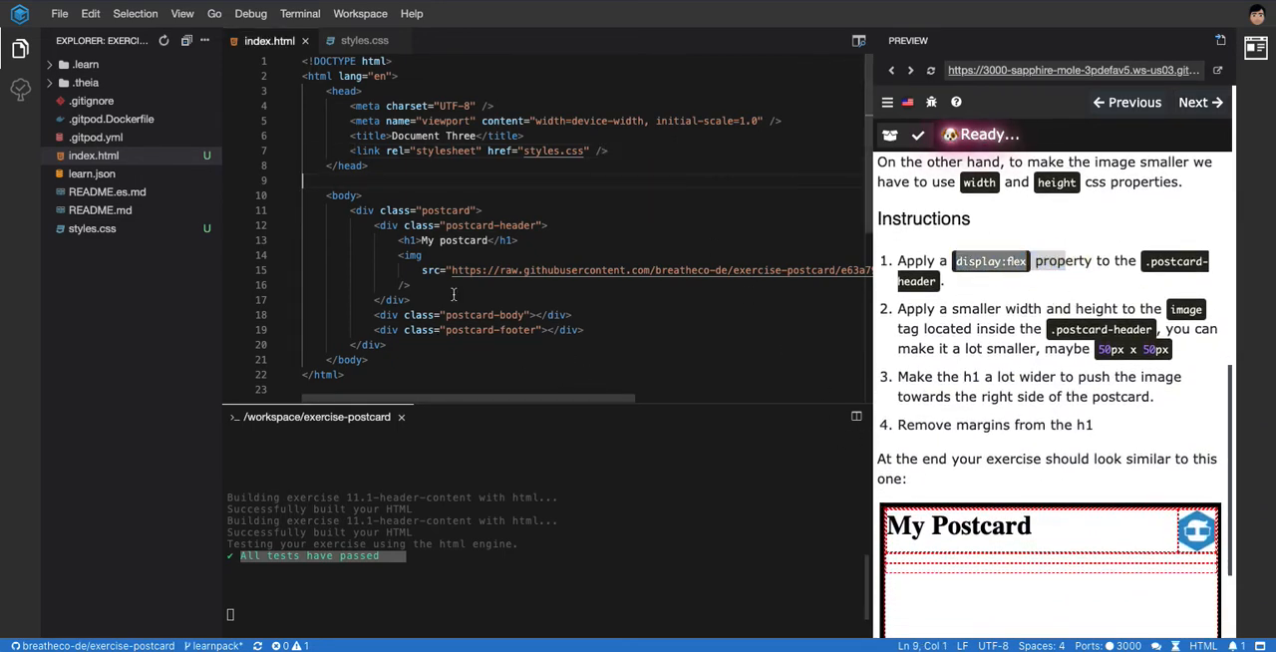
pyautogui.moveTo(423, 239); pyautogui.dragTo(459, 283)
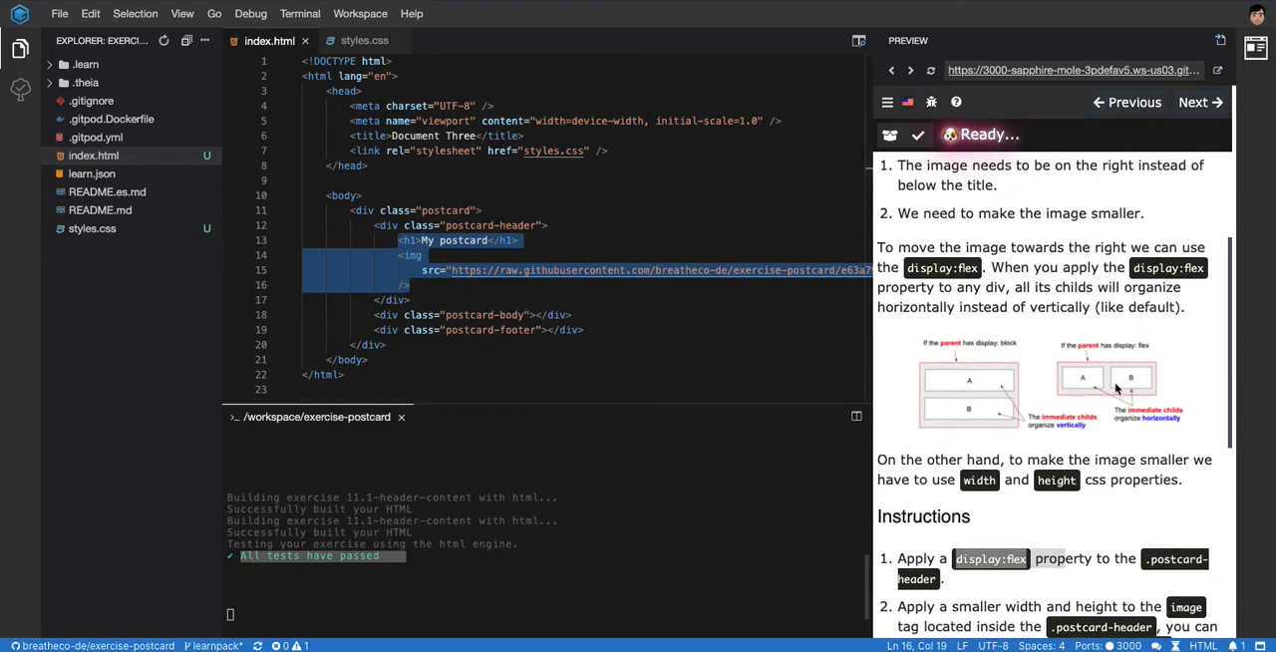
pyautogui.click(518, 182)
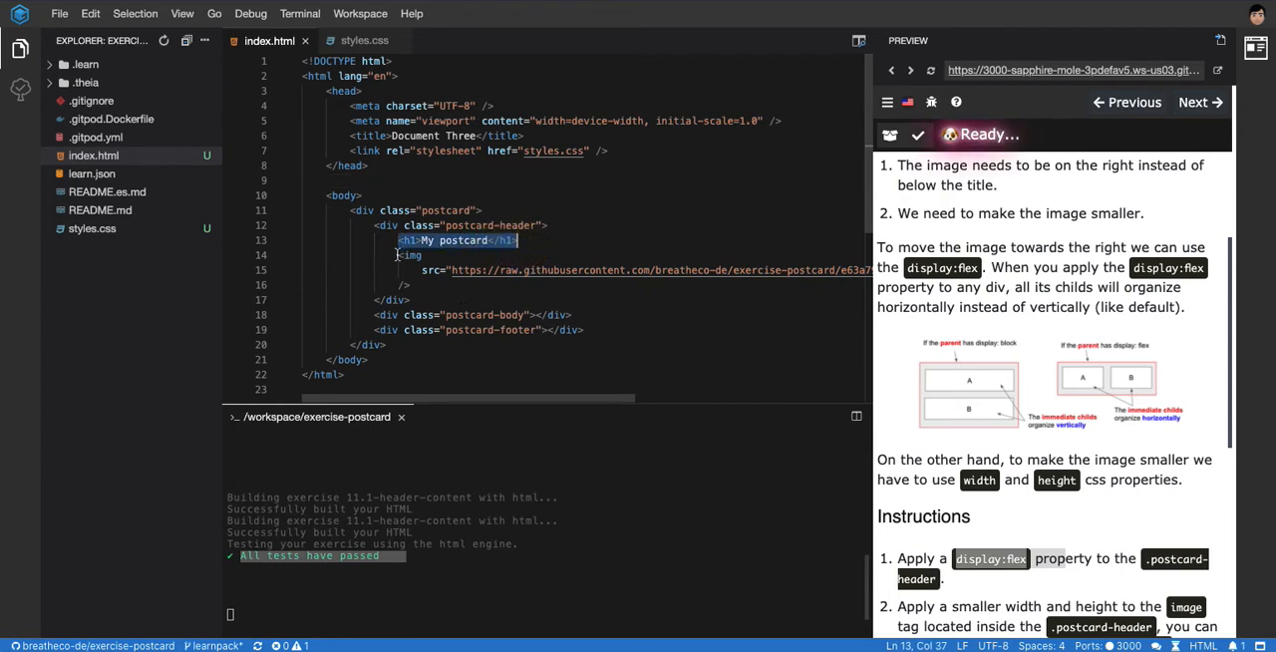
pyautogui.moveTo(518, 239); pyautogui.dragTo(409, 285)
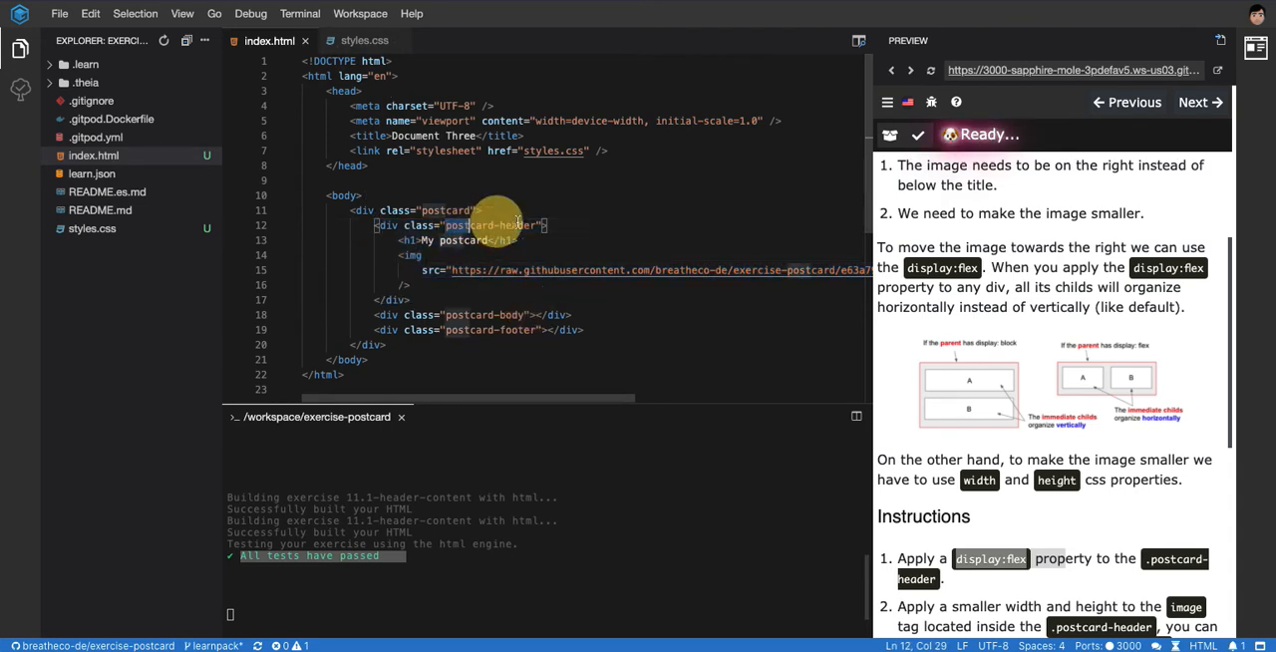
# - Add '.postcard-header { display: flex; }' at the end of styles.css
pyautogui.click(362, 40)
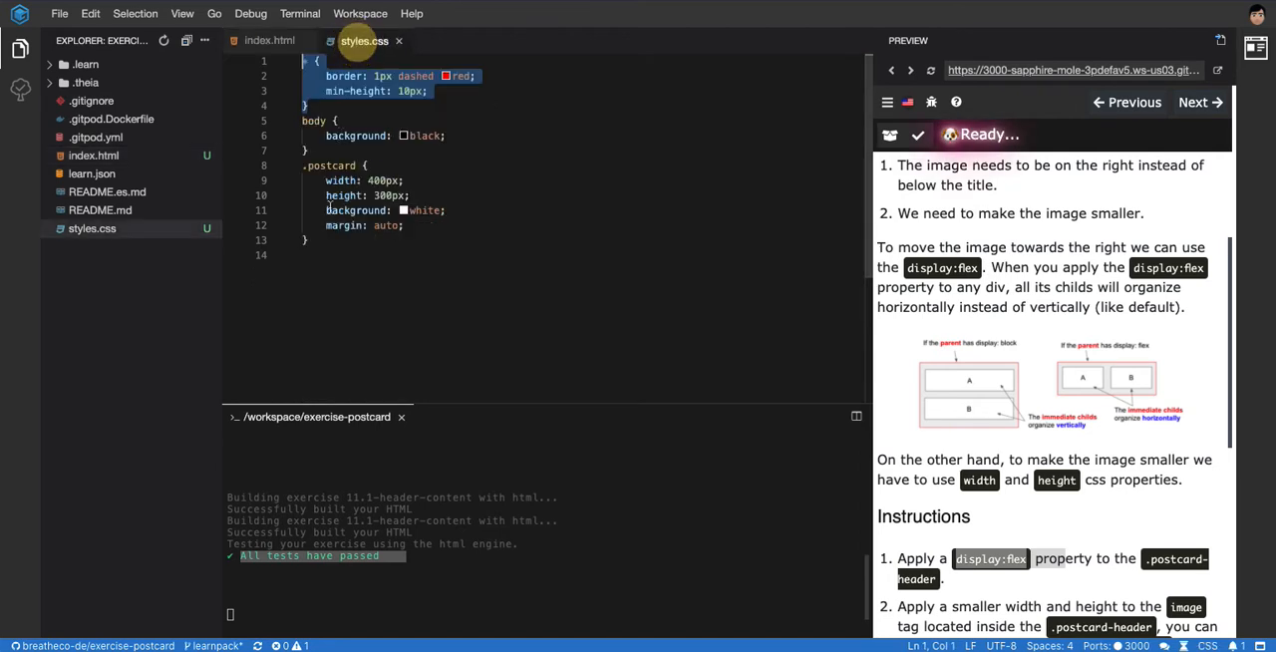
pyautogui.write('.postcard-header')
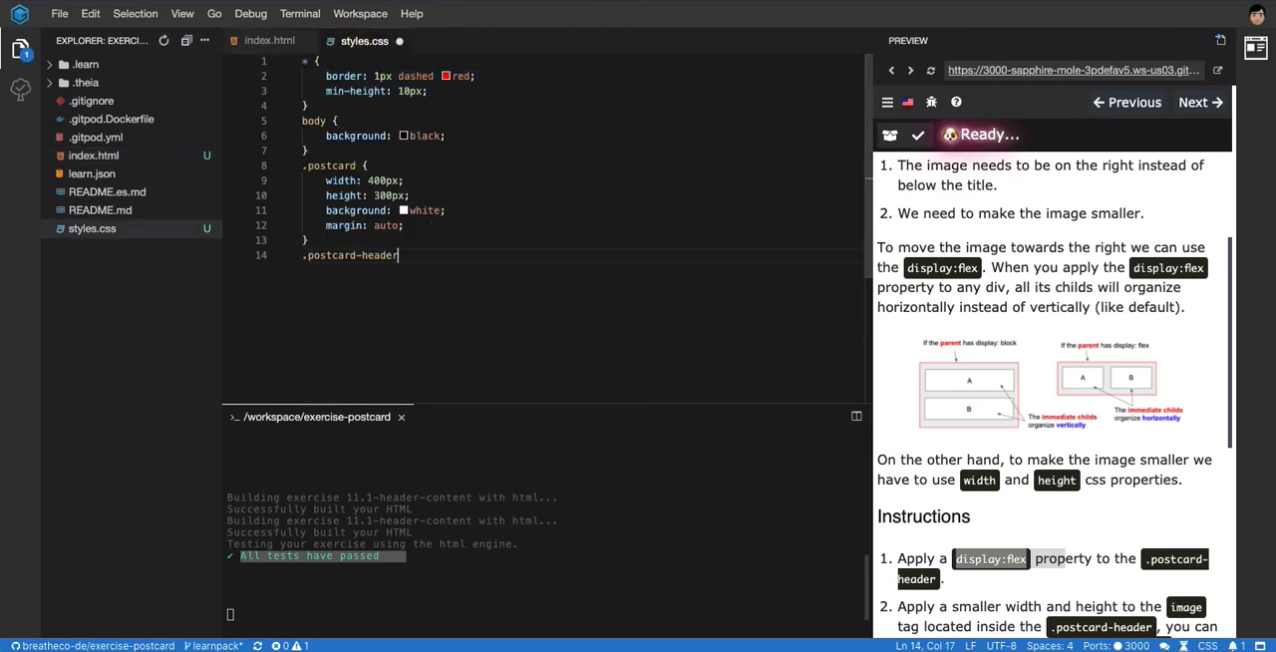
pyautogui.write('display')
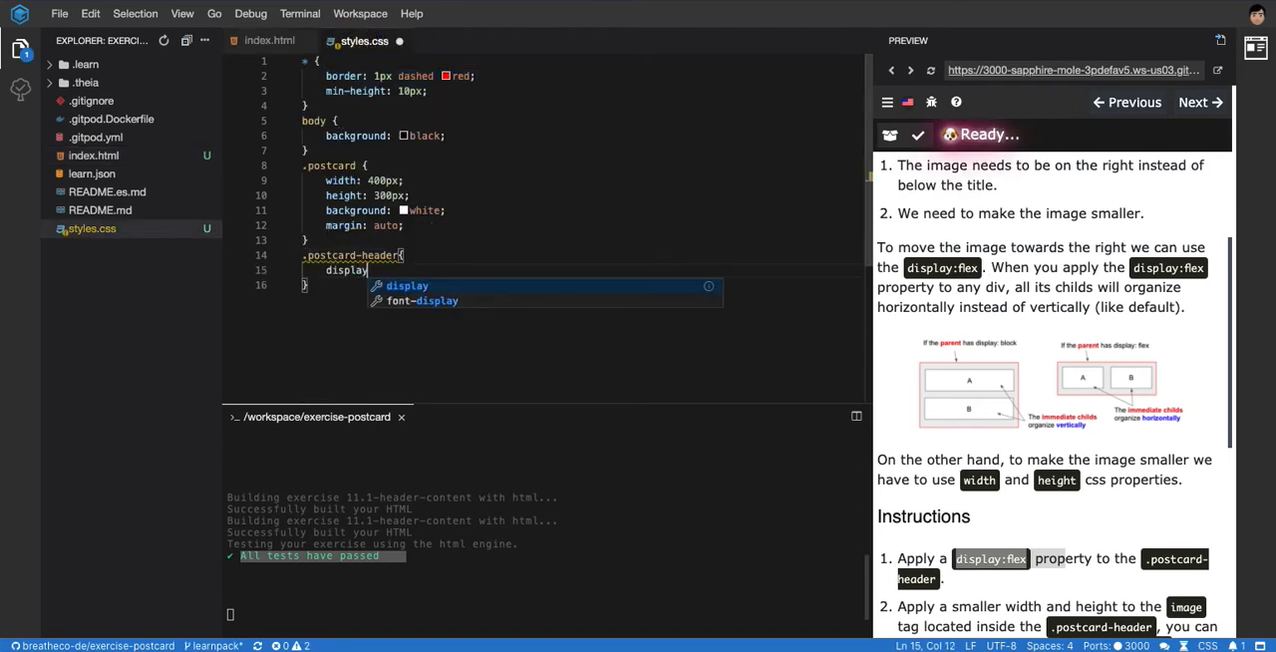
pyautogui.write(': flex;')
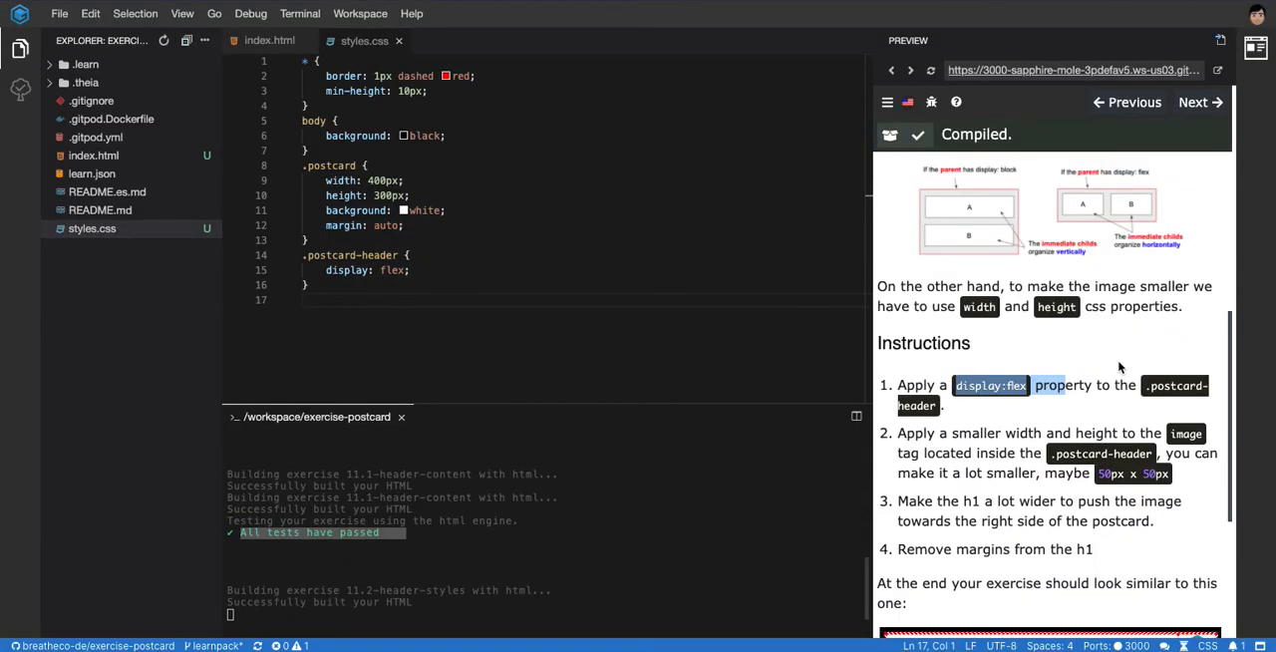
pyautogui.scroll(-3)
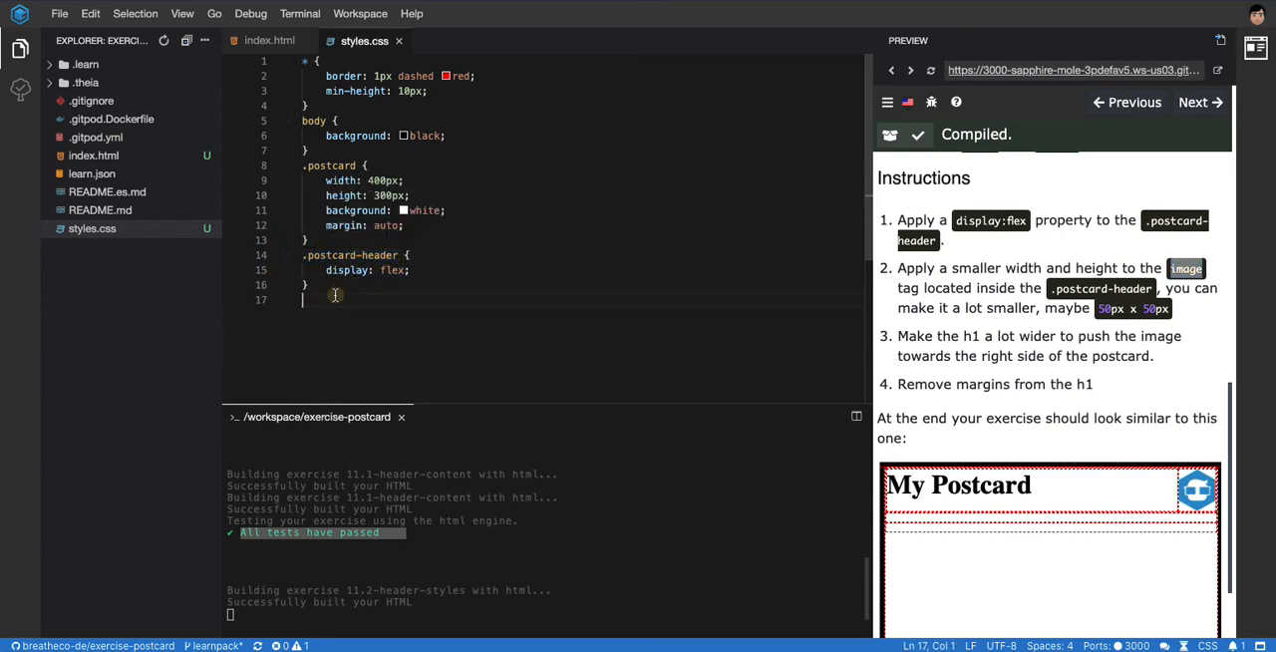
# - Start a new '.postcard-header img' rule in styles.css, fixing the img selector
pyautogui.write('.postcard-header img')
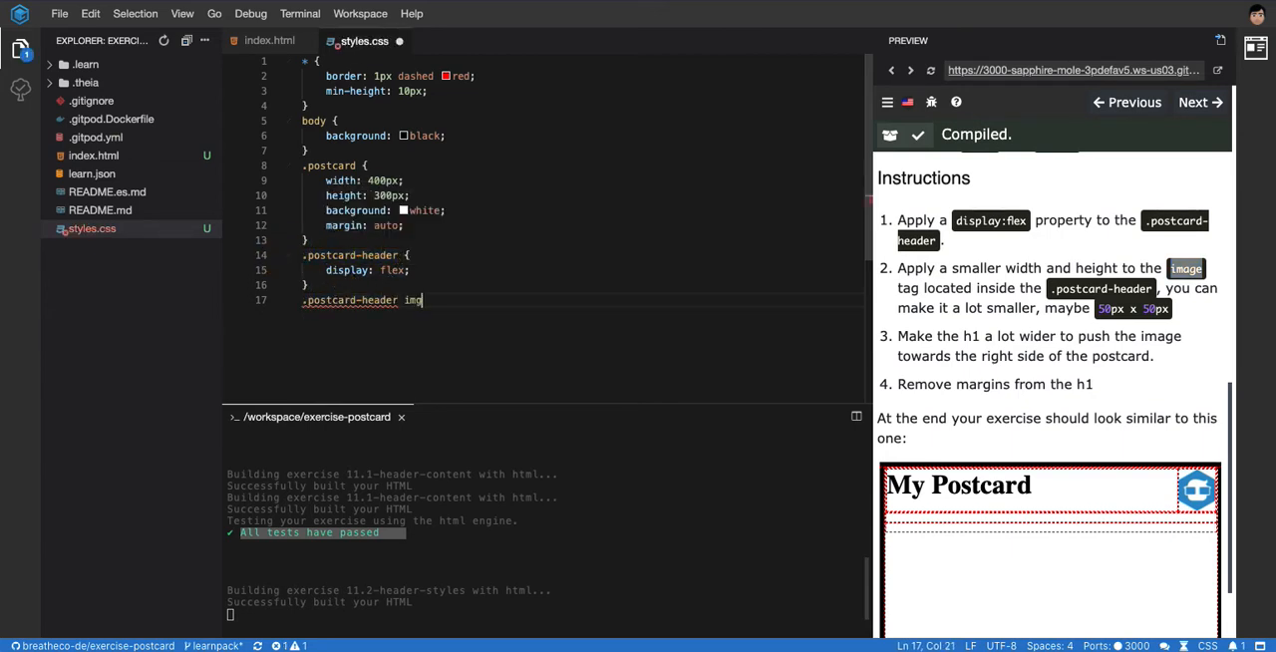
pyautogui.write('{')
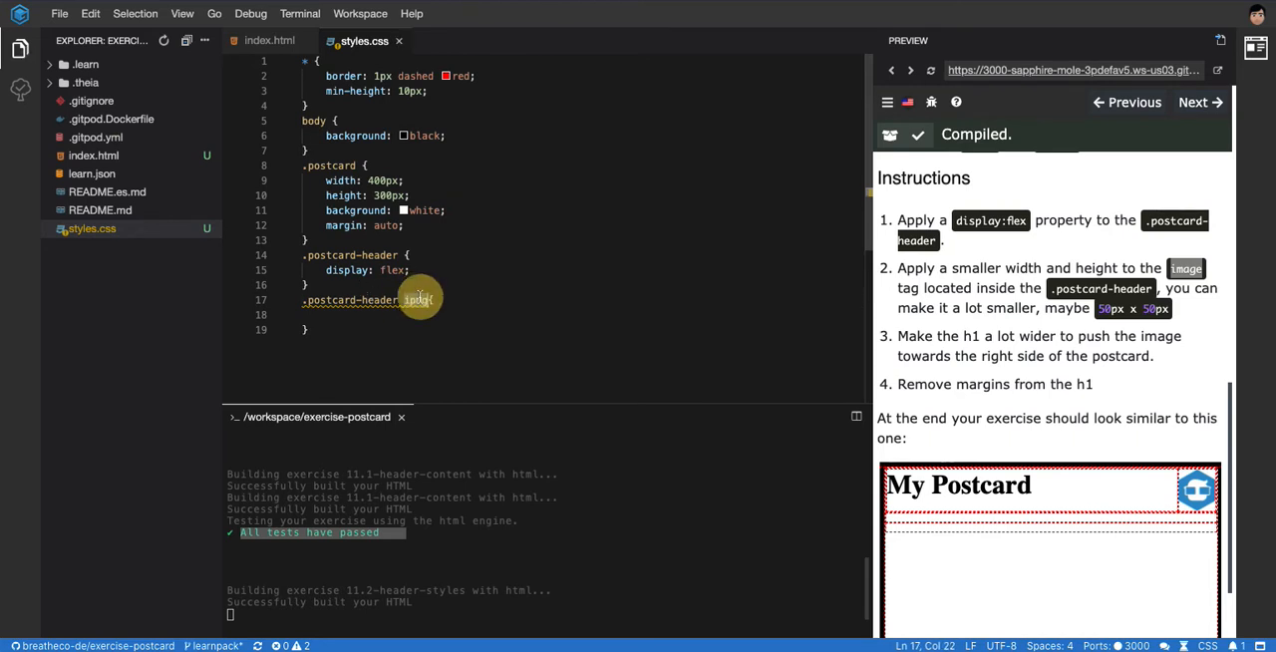
pyautogui.write('p')
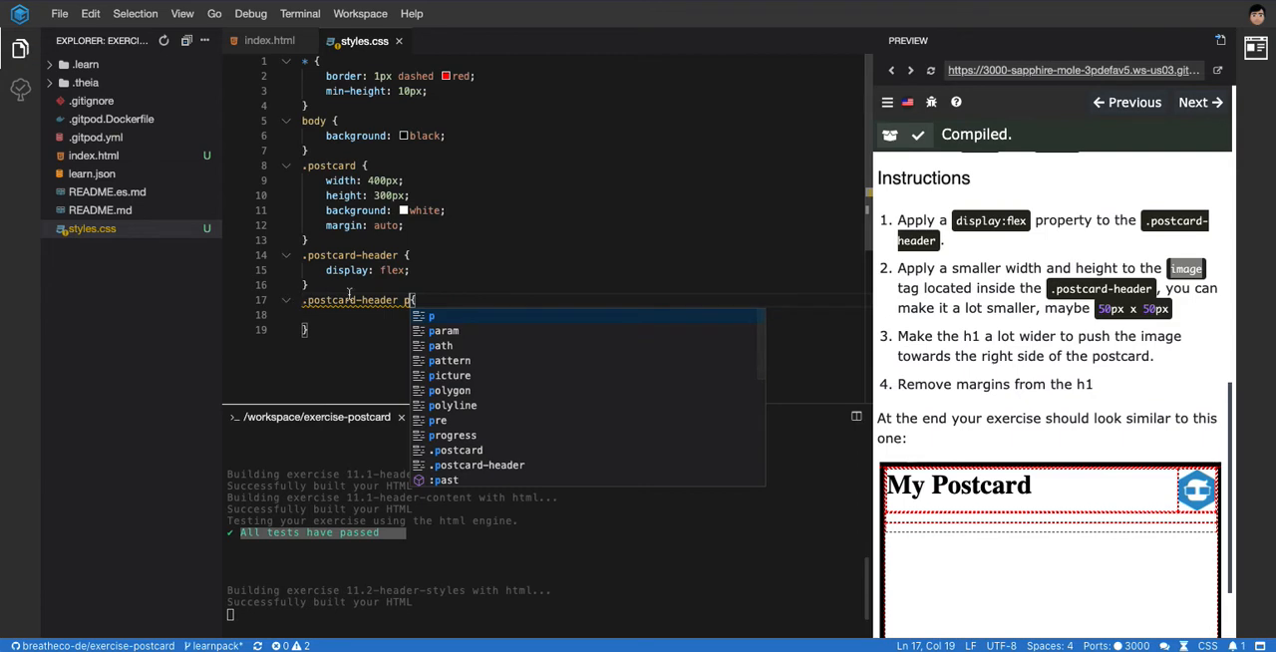
pyautogui.press('Escape')
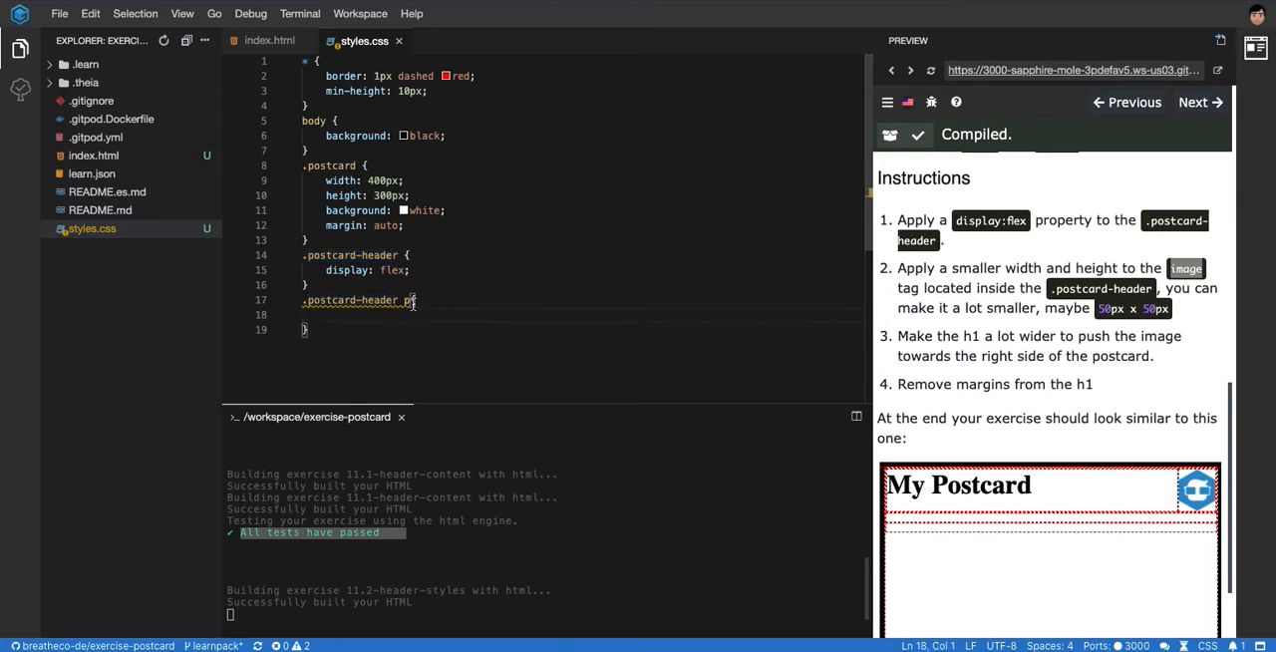
pyautogui.write('img')
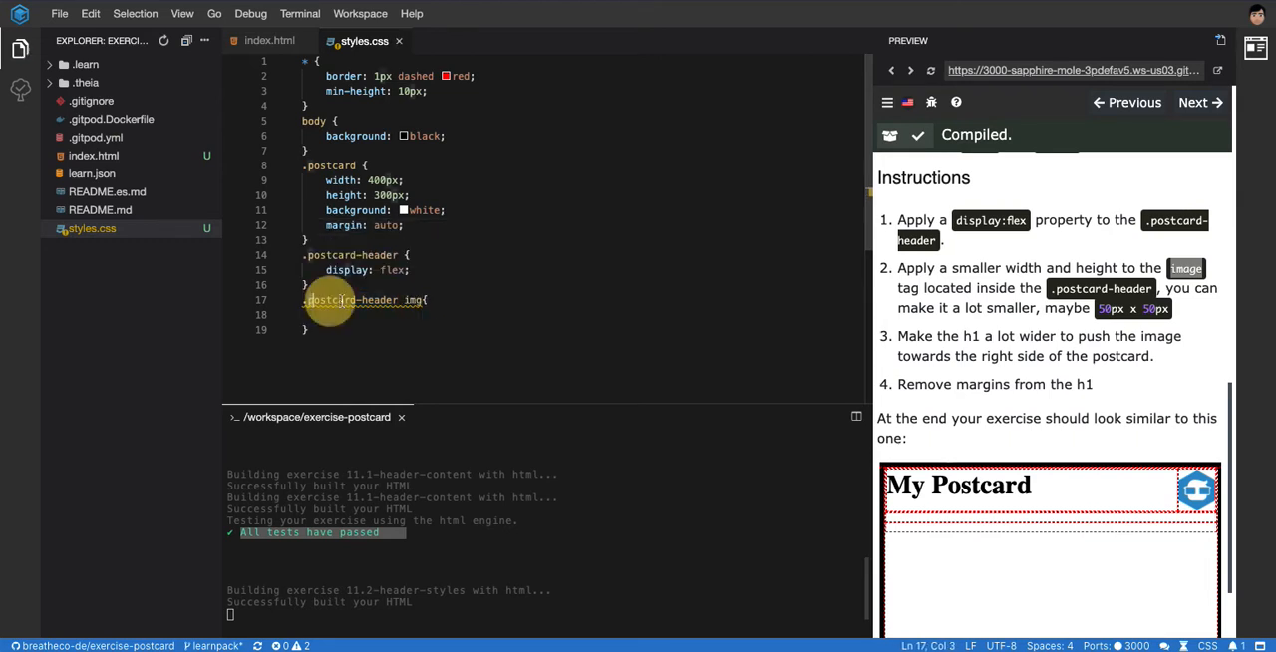
pyautogui.doubleClick(410, 299)
pyautogui.write('.glob')
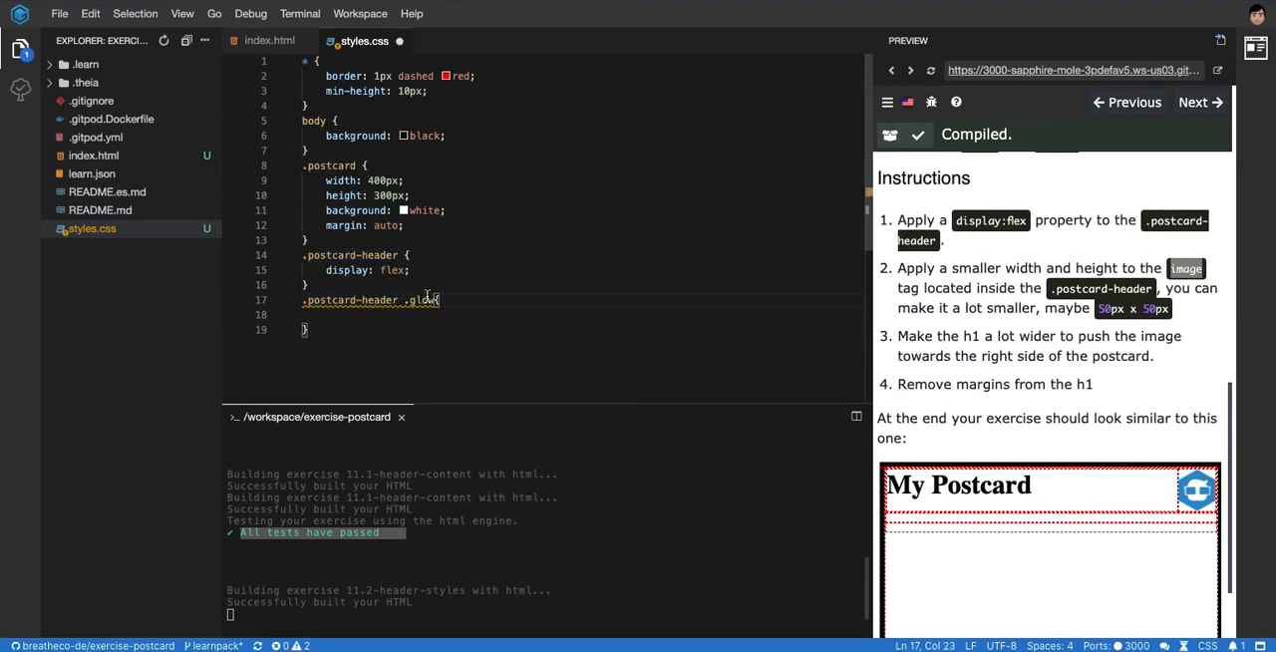
pyautogui.moveTo(370, 299)
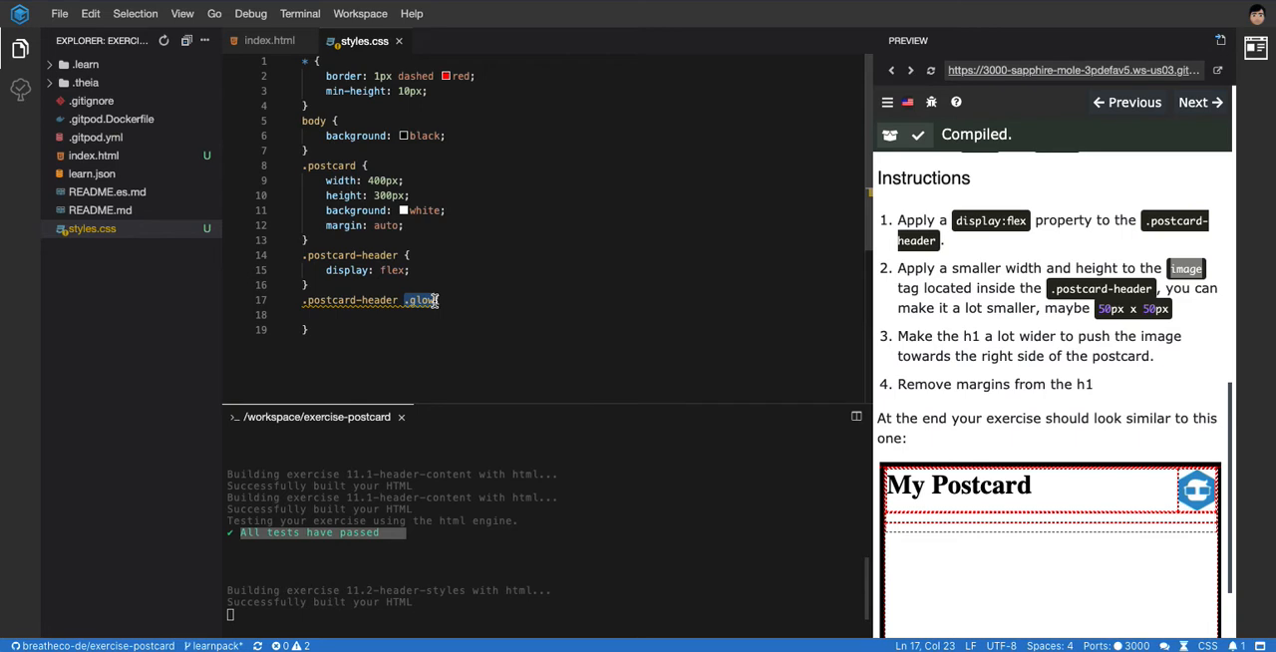
pyautogui.write('img')
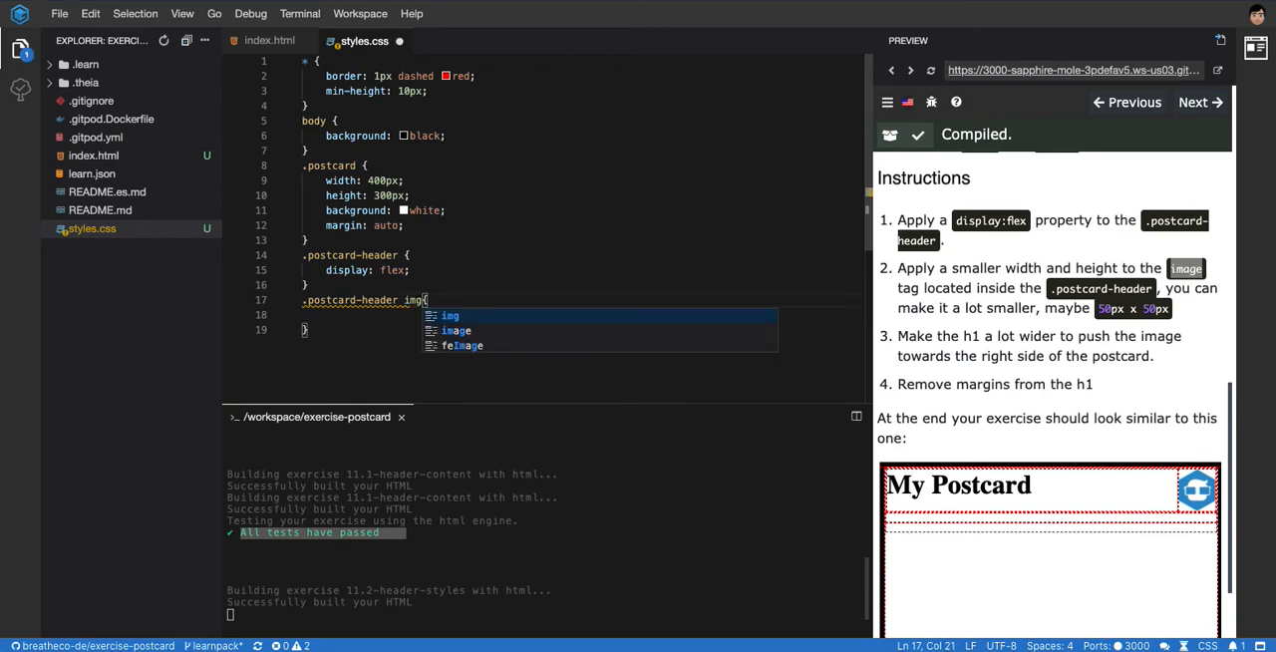
pyautogui.press('Escape')
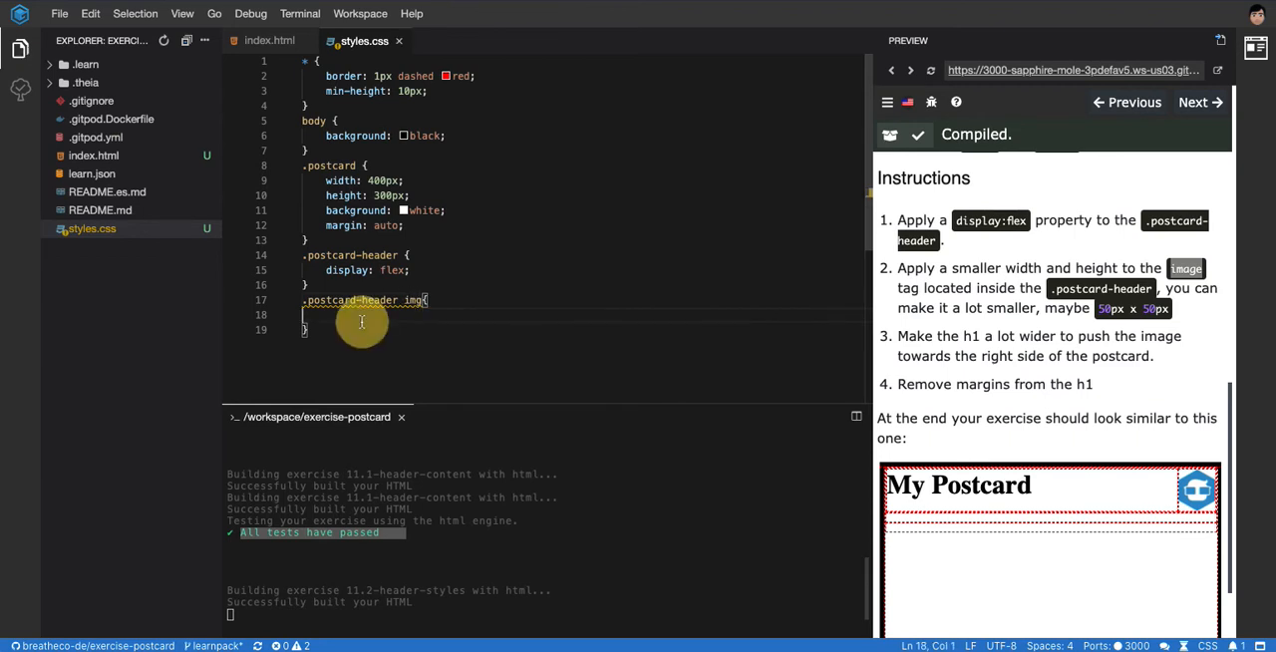
# - Give the header image width: 50px and height: 50px
pyautogui.write('width: 50px;')
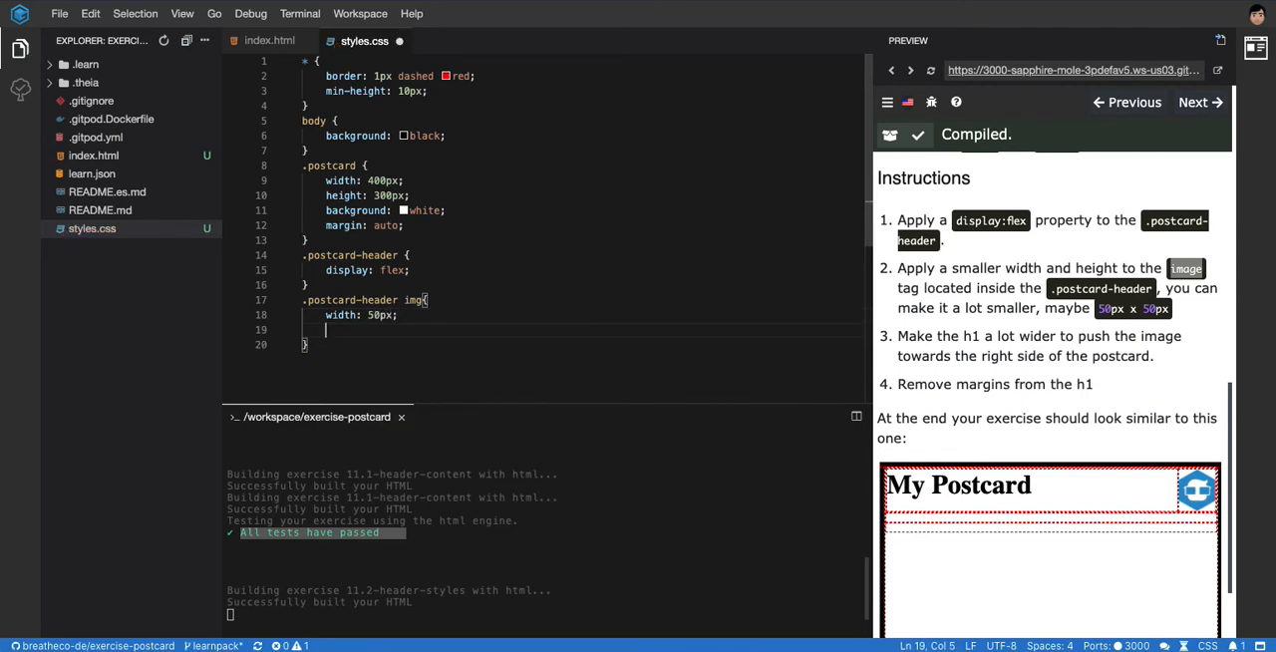
pyautogui.write('height: ;')
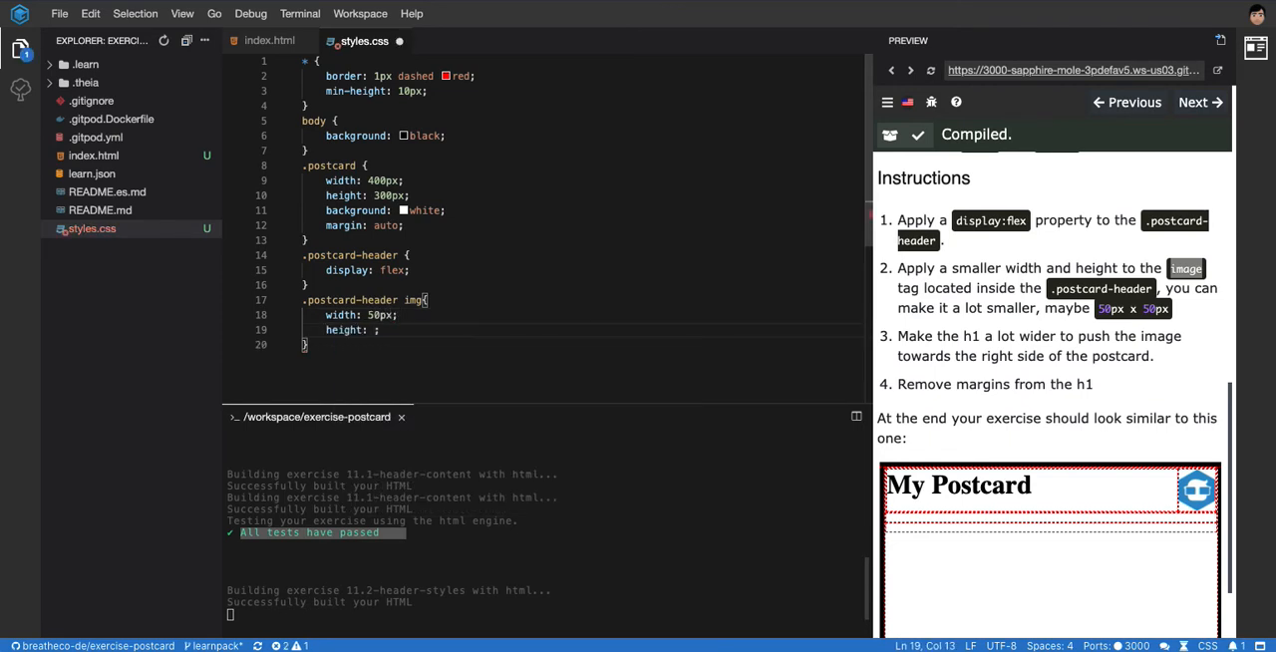
pyautogui.write('50px')
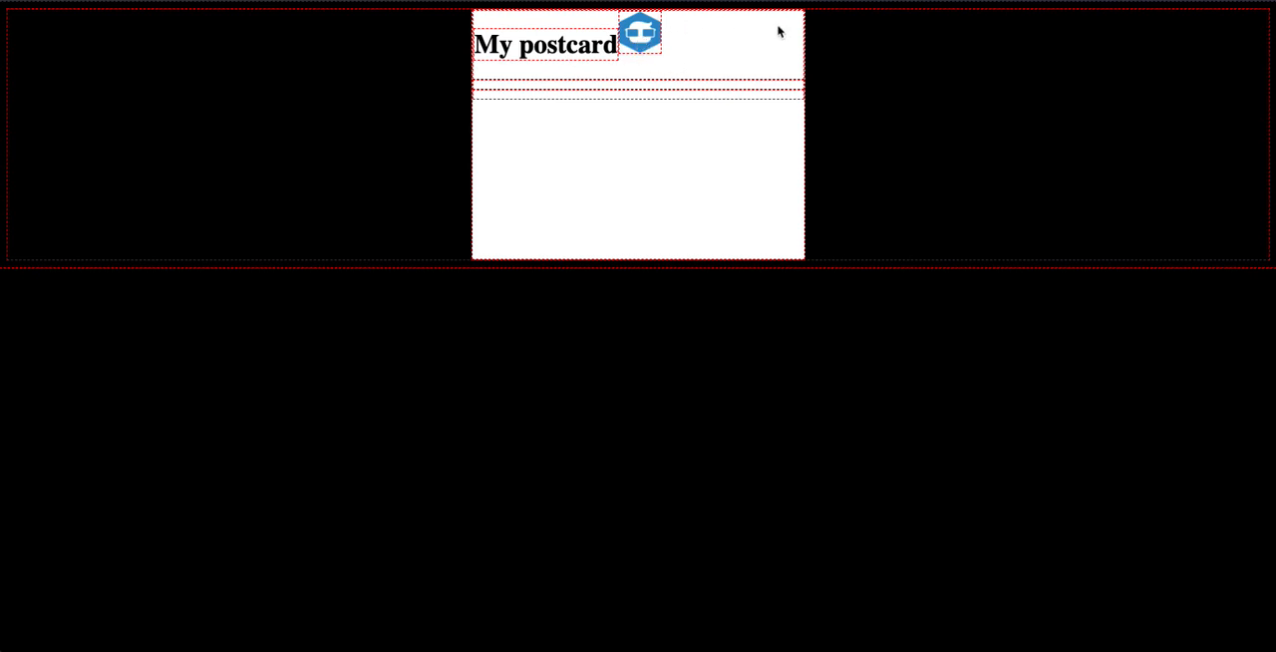
# - Inspect the My postcard heading and trial width: 100% in element.style, toggling it off
pyautogui.rightClick(578, 44)
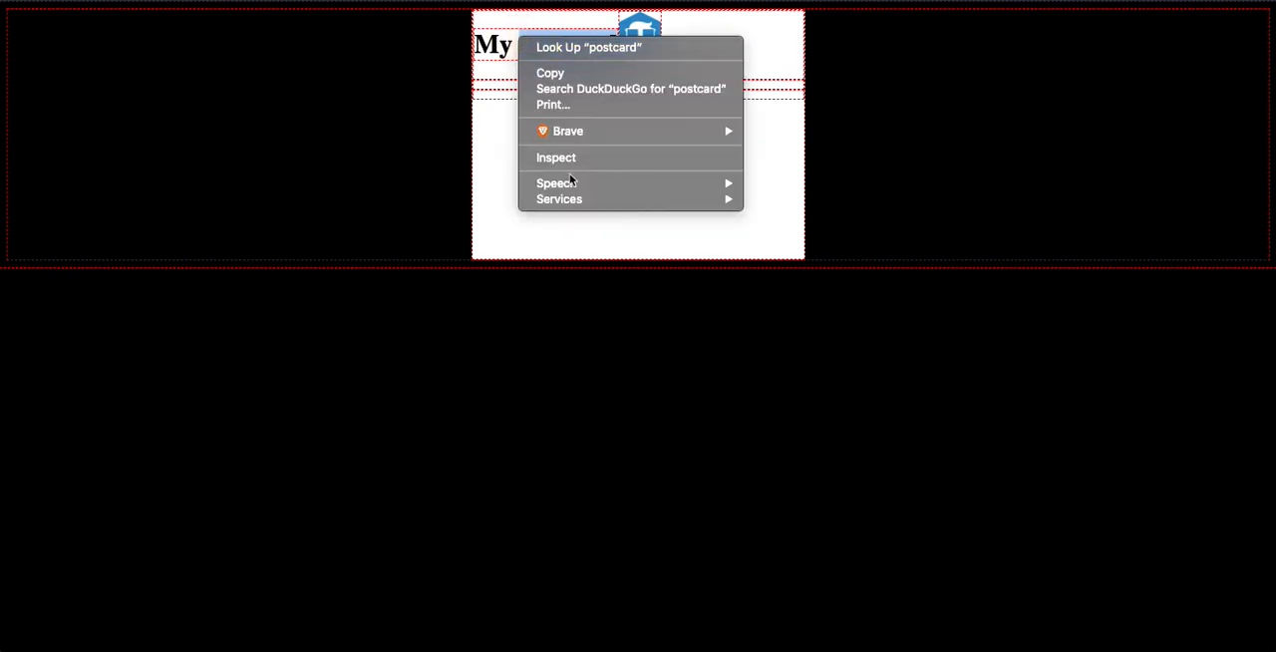
pyautogui.click(554, 156)
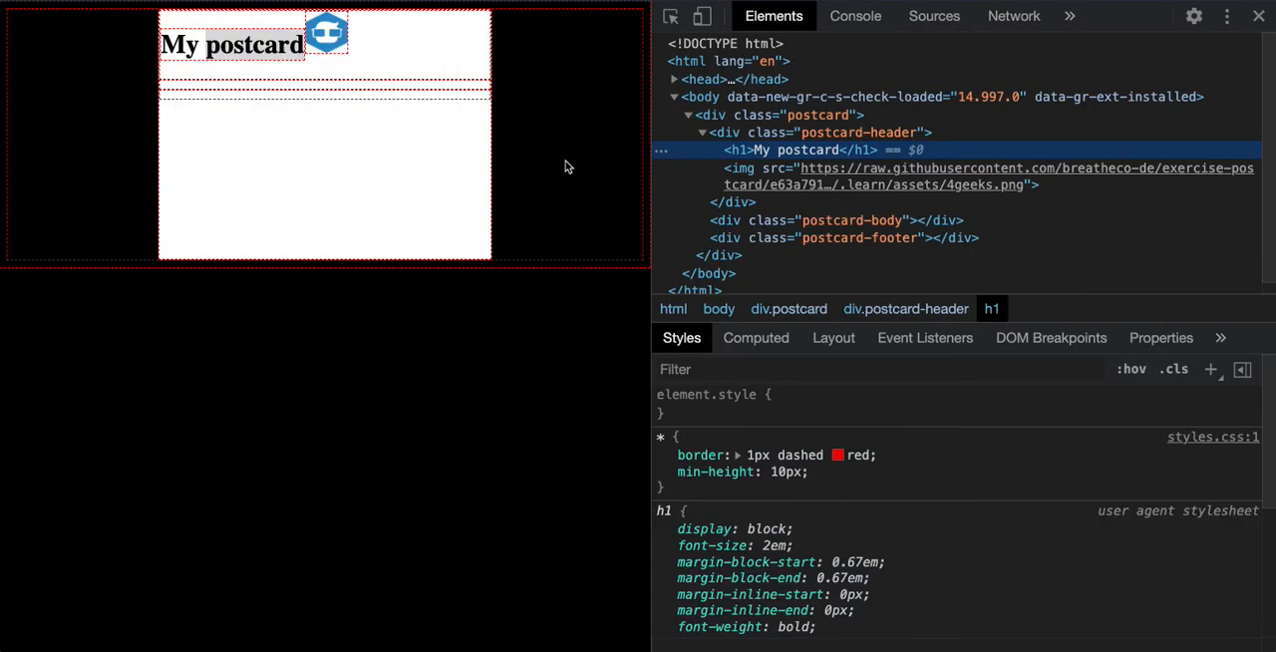
pyautogui.moveTo(794, 150)
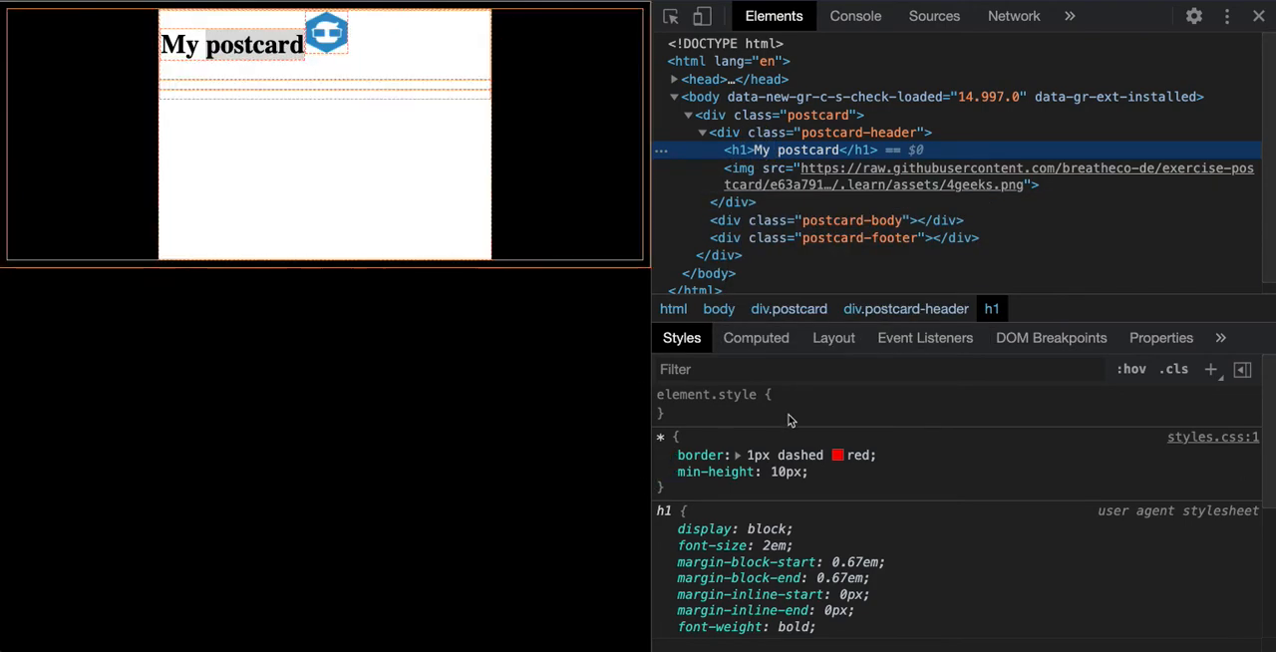
pyautogui.write('width: 100%;')
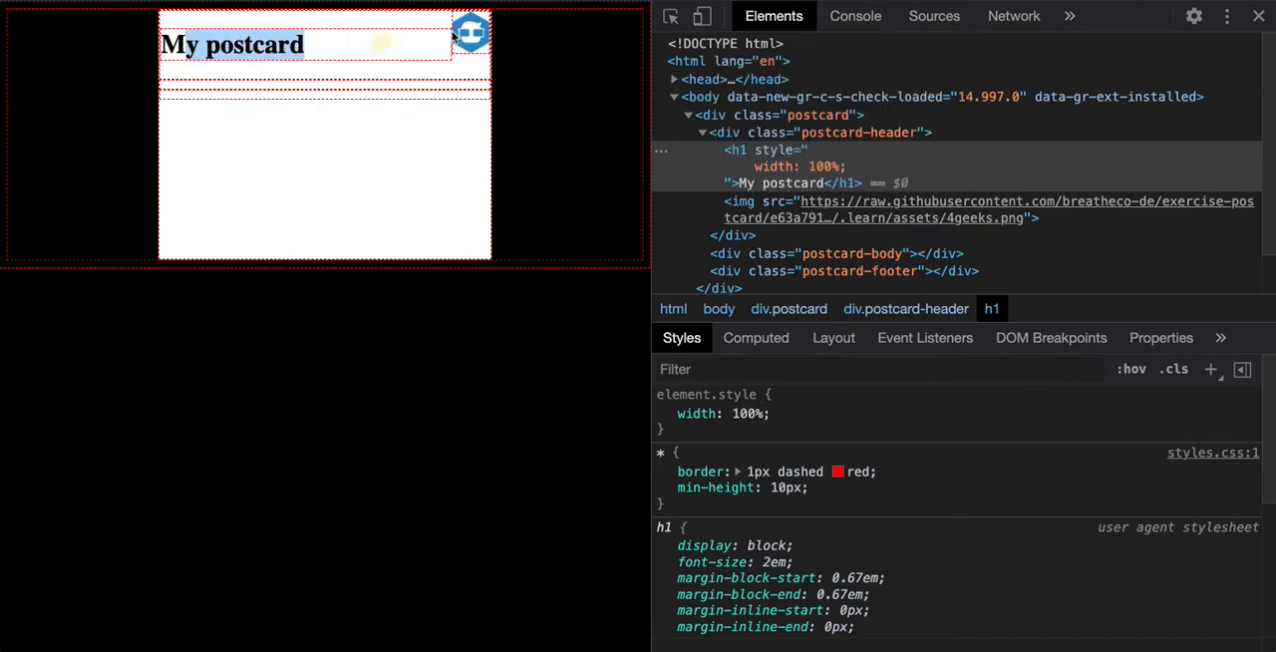
pyautogui.click(663, 415)
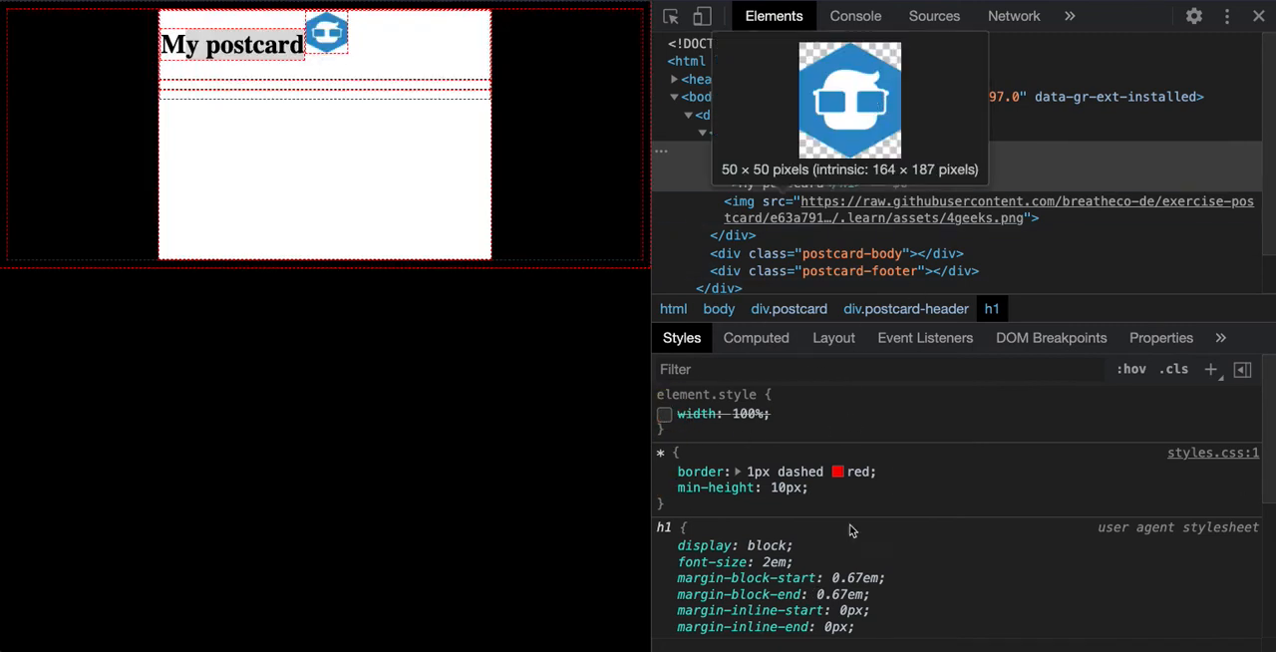
# - Re-inspect the heading and discard a stray property entry in element.style
pyautogui.rightClick(231, 44)
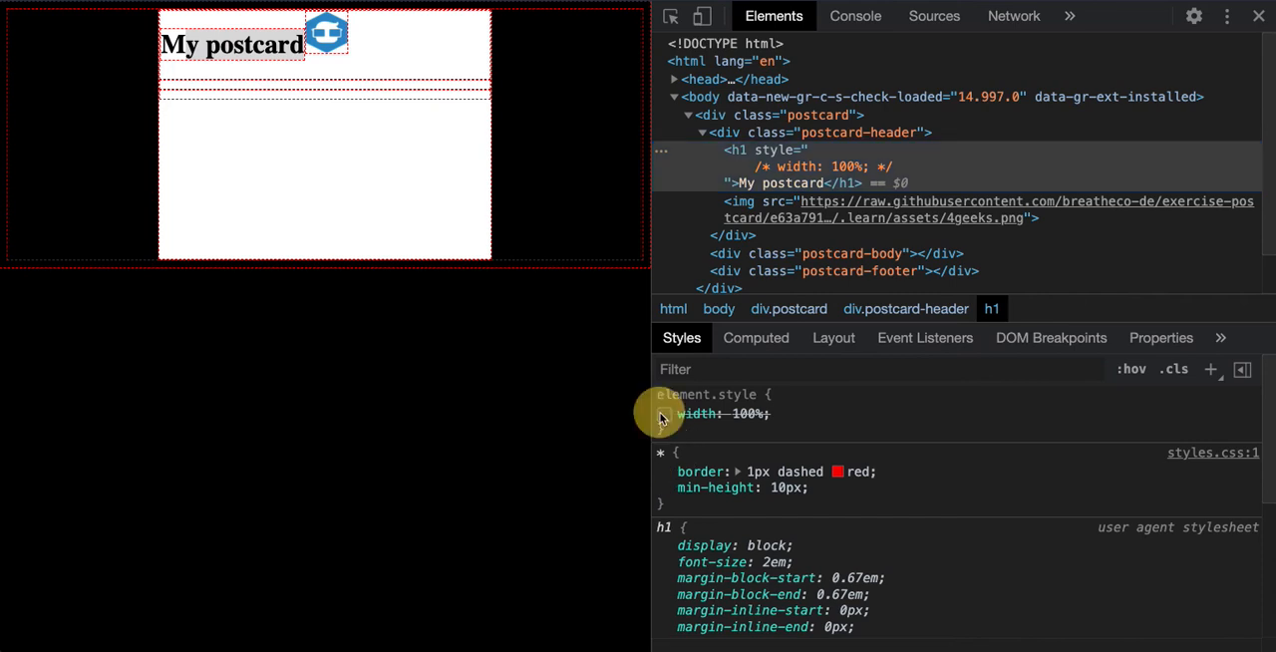
pyautogui.write('jskndasdl')
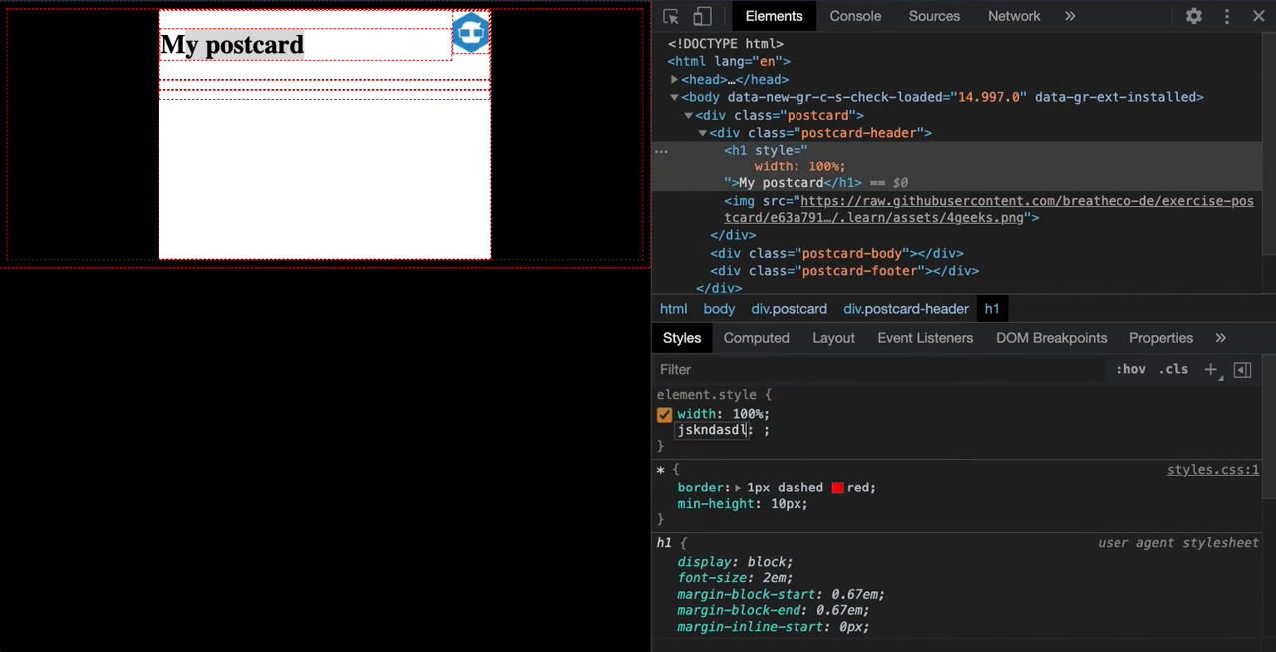
pyautogui.press('Backspace')
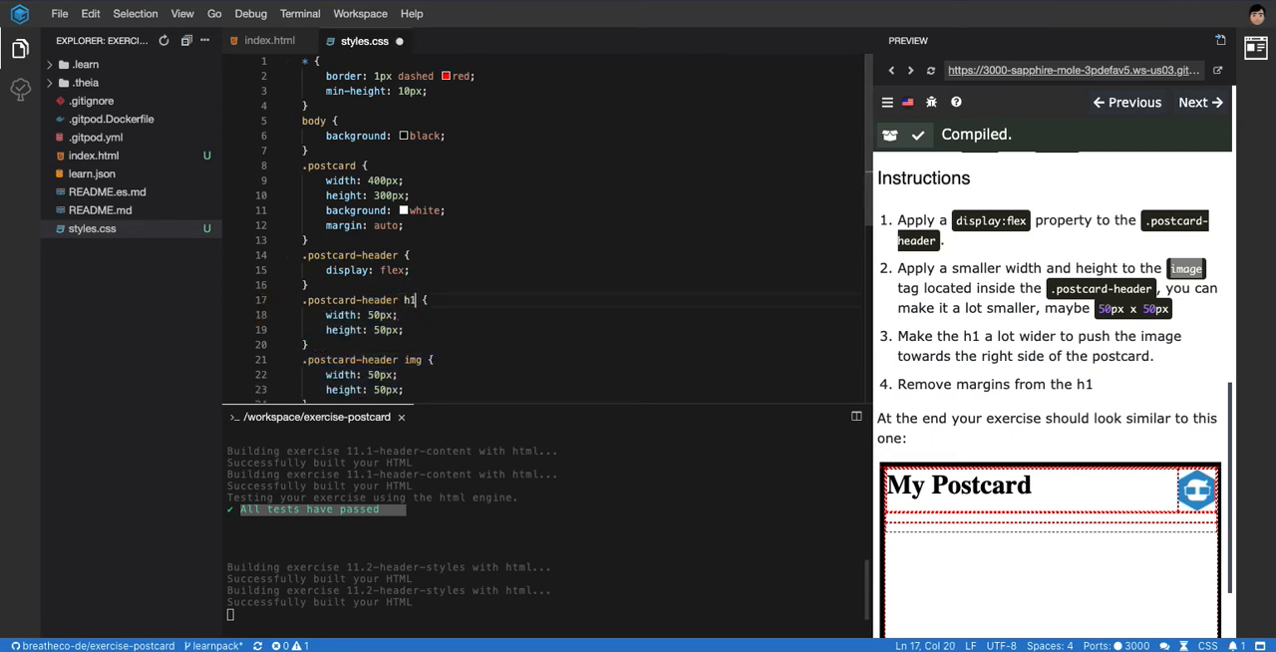
# - Replace the h1 rule's copied size lines with width: 100% and begin a margin declaration
pyautogui.moveTo(327, 315); pyautogui.dragTo(403, 331)
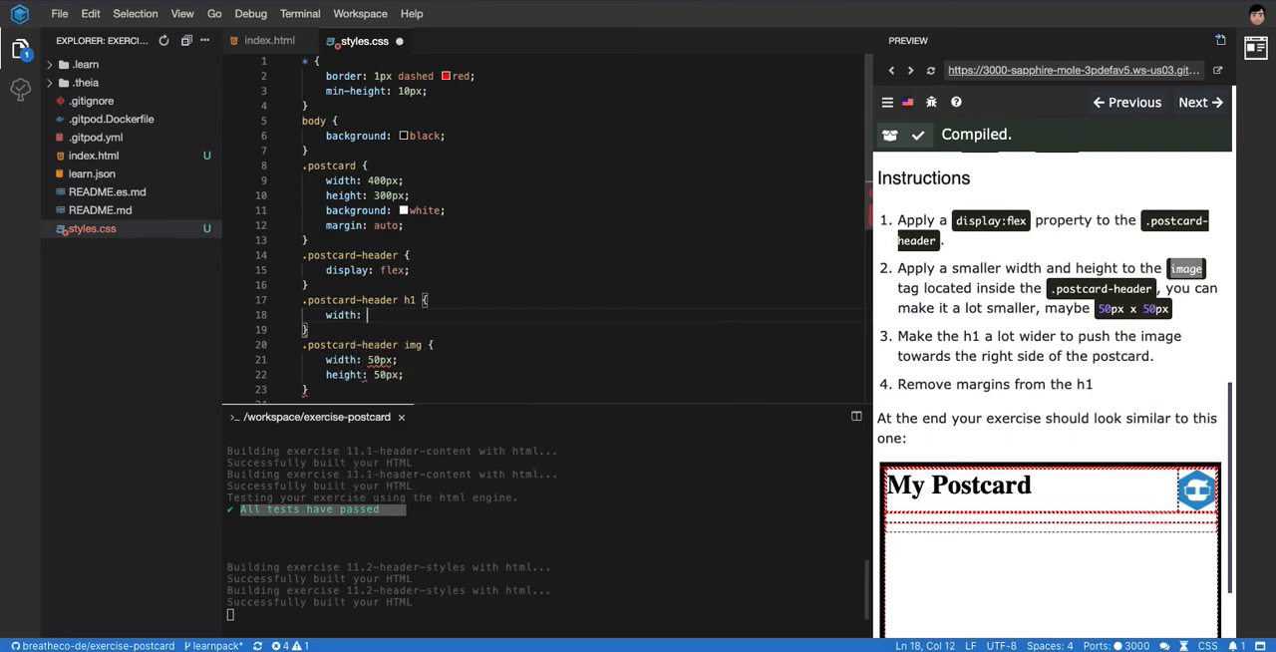
pyautogui.write('100%;')
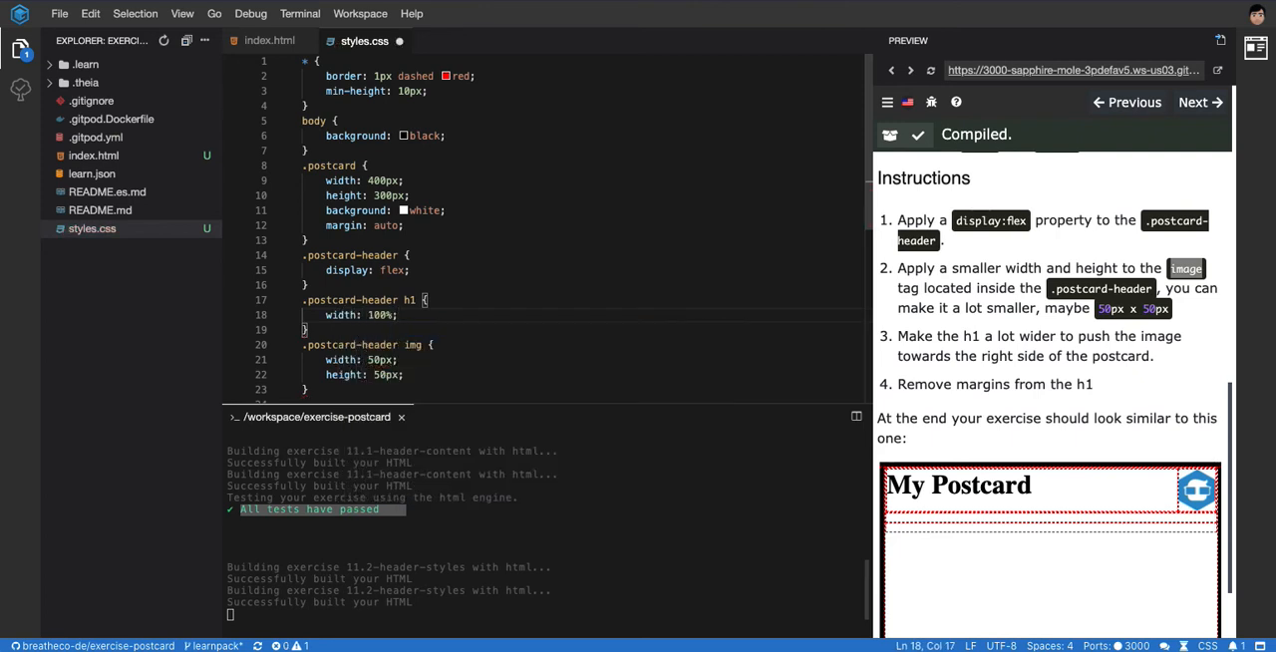
pyautogui.scroll(-3)
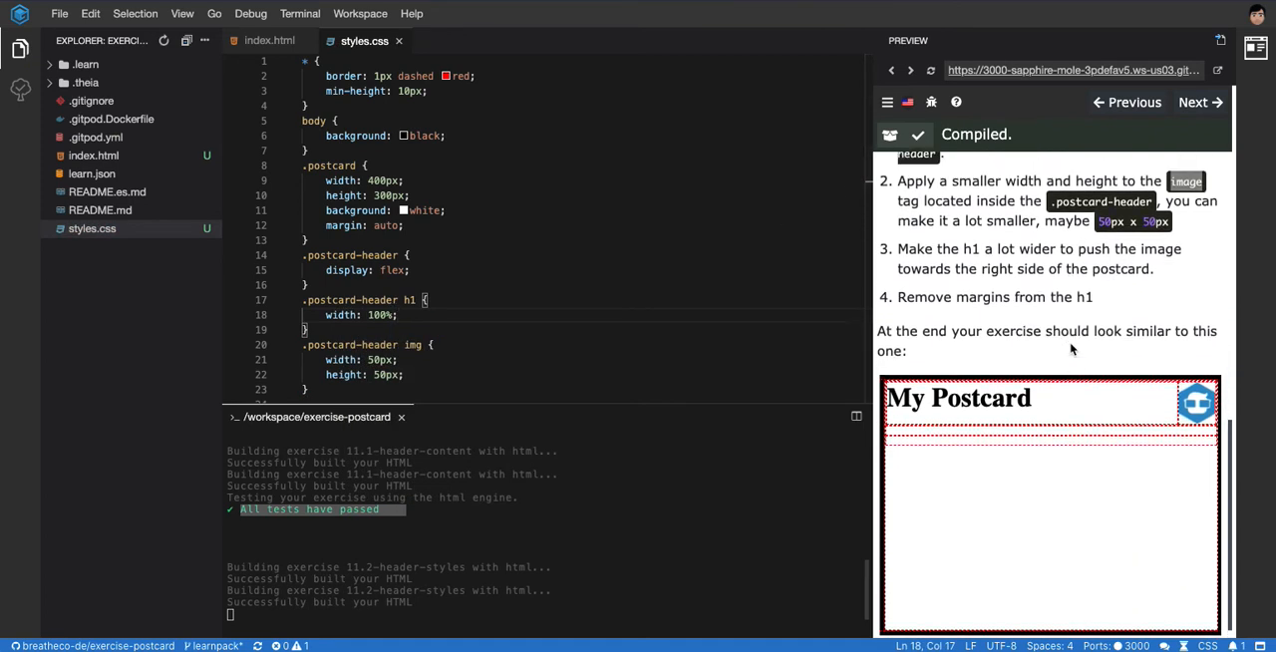
pyautogui.scroll(-3)
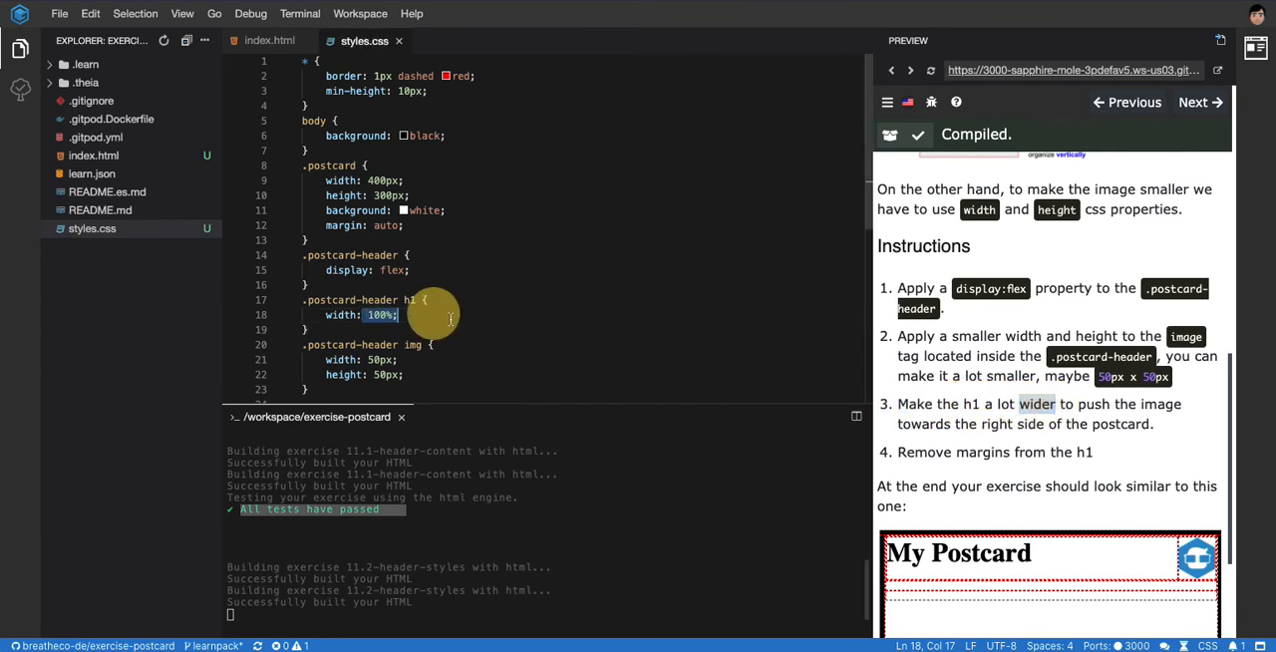
pyautogui.press('enter')
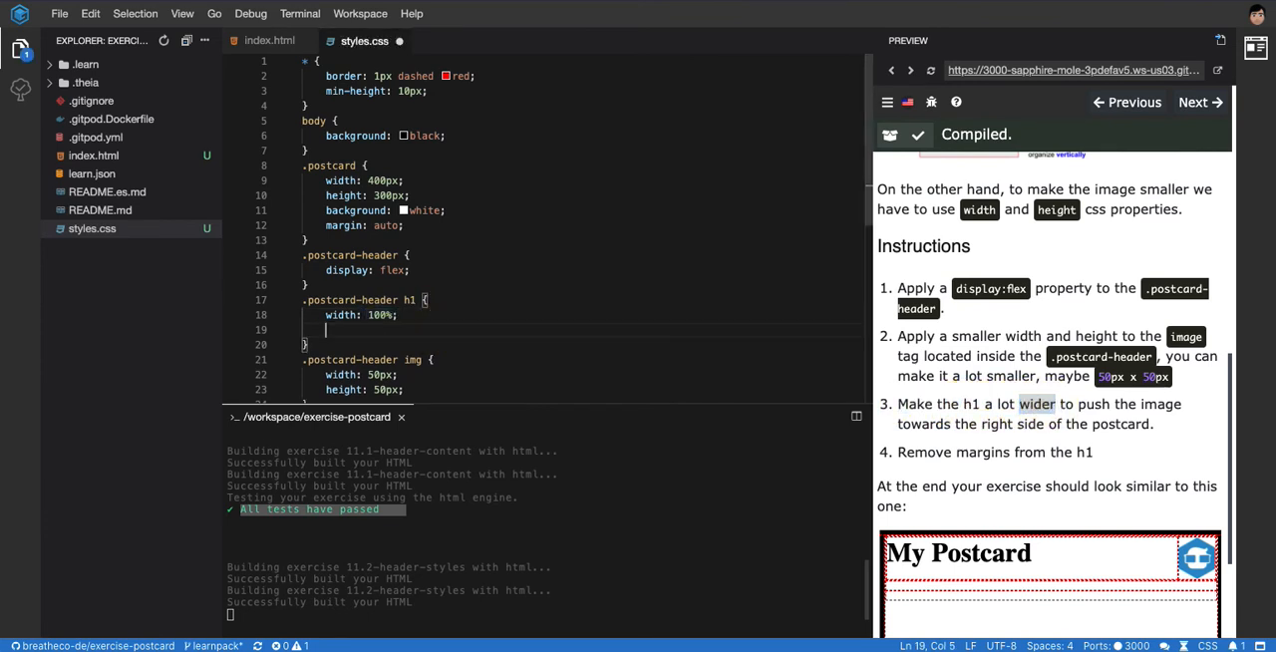
pyautogui.write('margin')
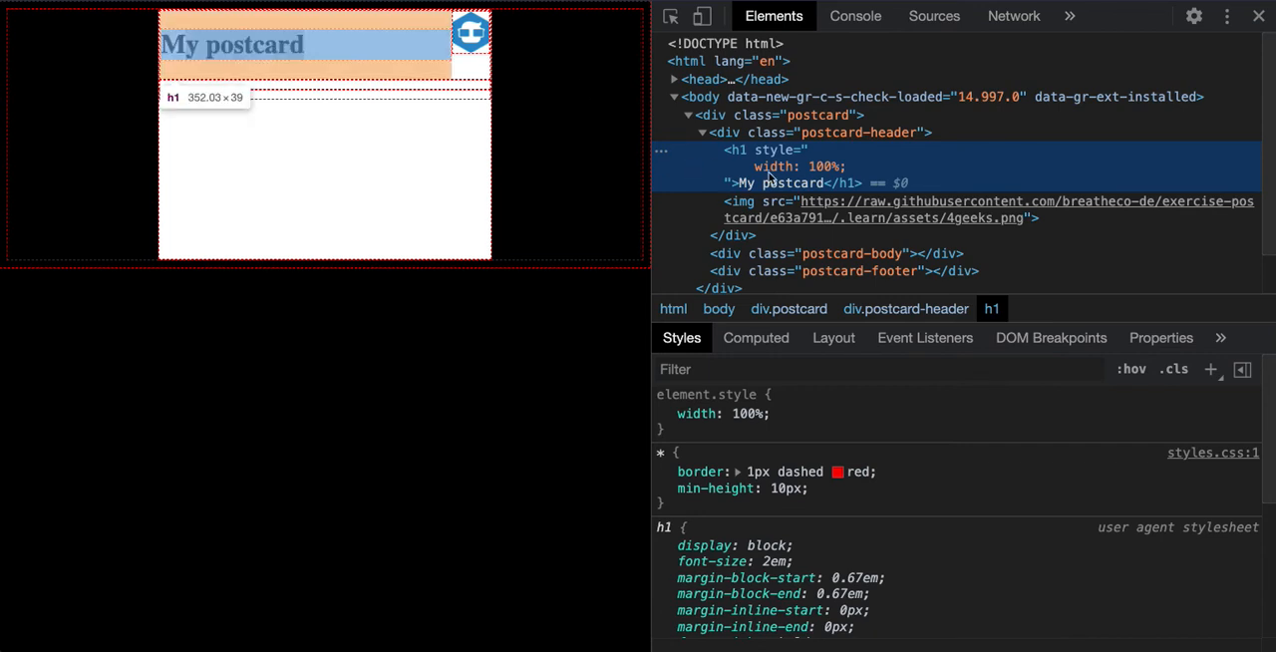
pyautogui.moveTo(588, 175)
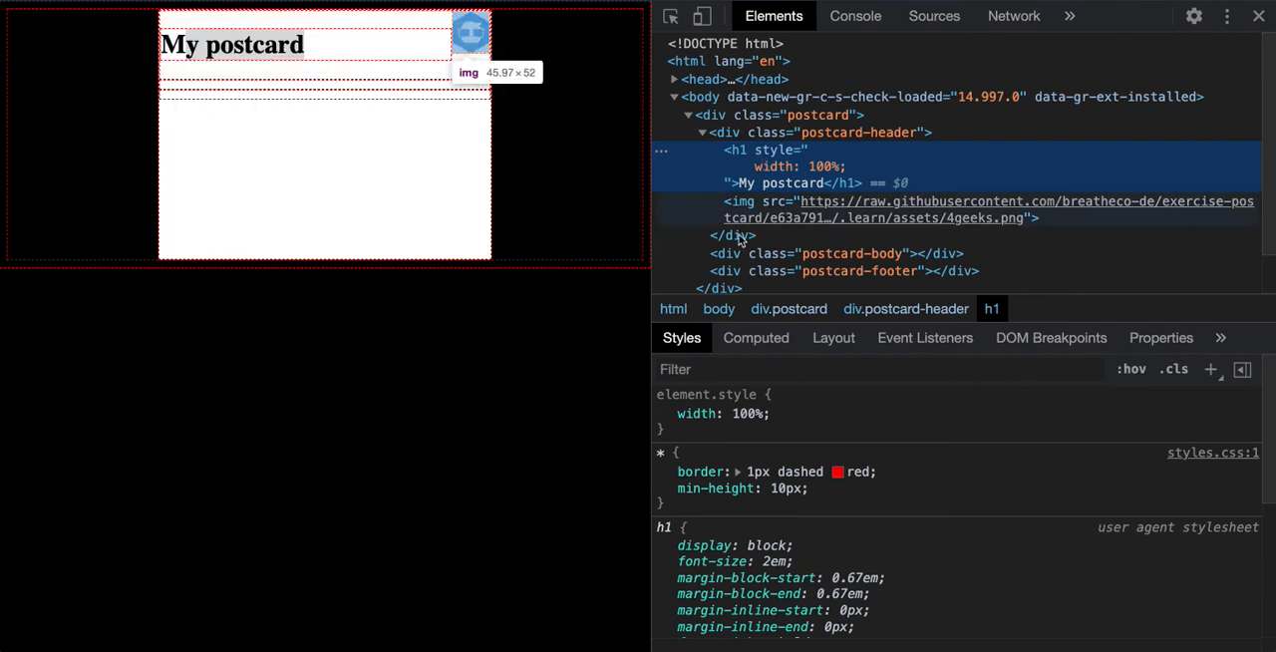
# - View the heading's computed box model showing 21.440 top and bottom margins
pyautogui.click(756, 337)
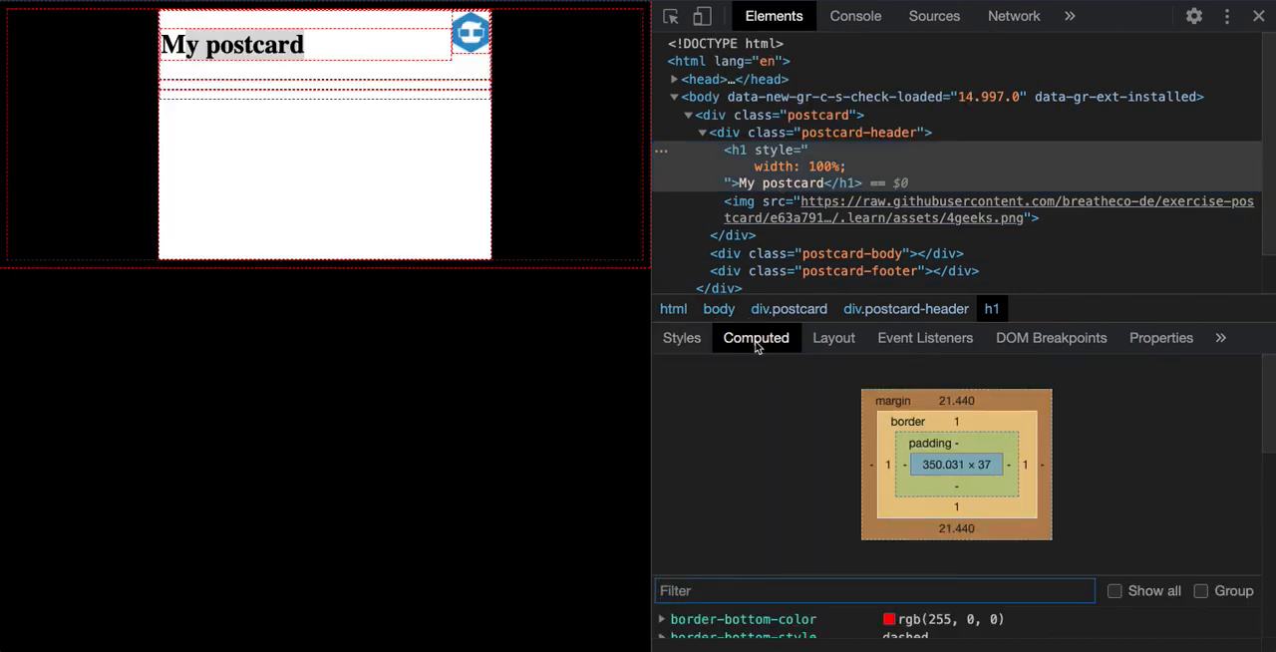
pyautogui.moveTo(986, 419)
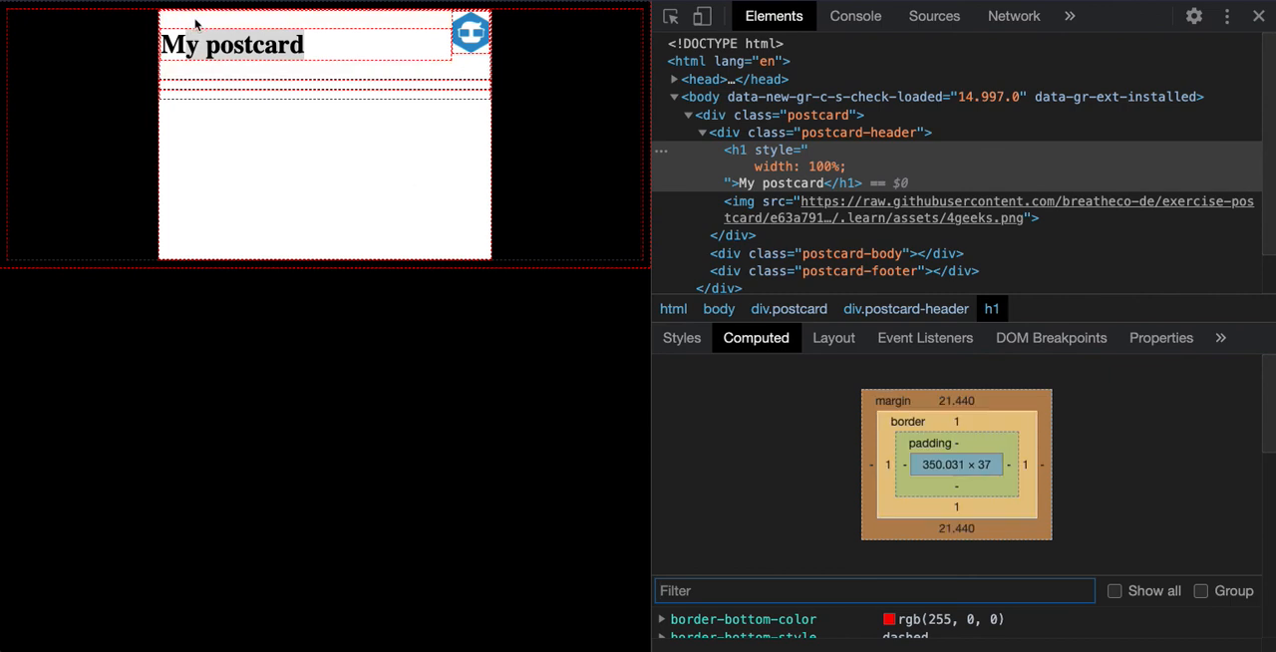
pyautogui.moveTo(184, 27)
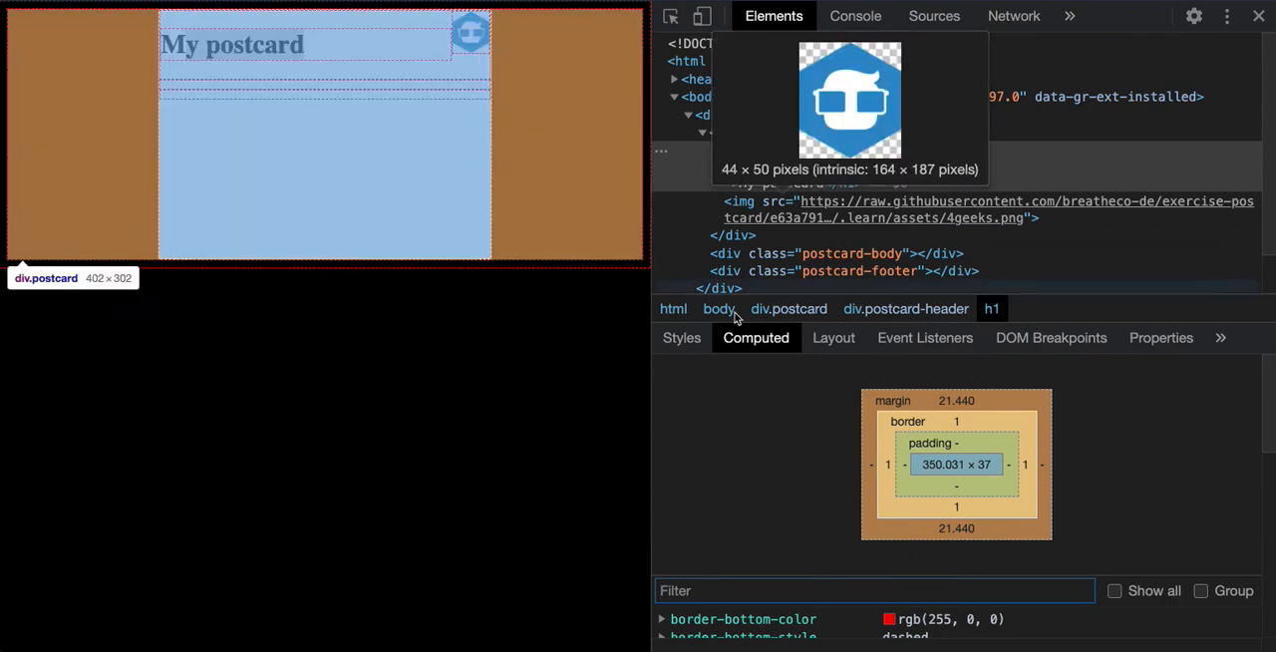
pyautogui.click(681, 337)
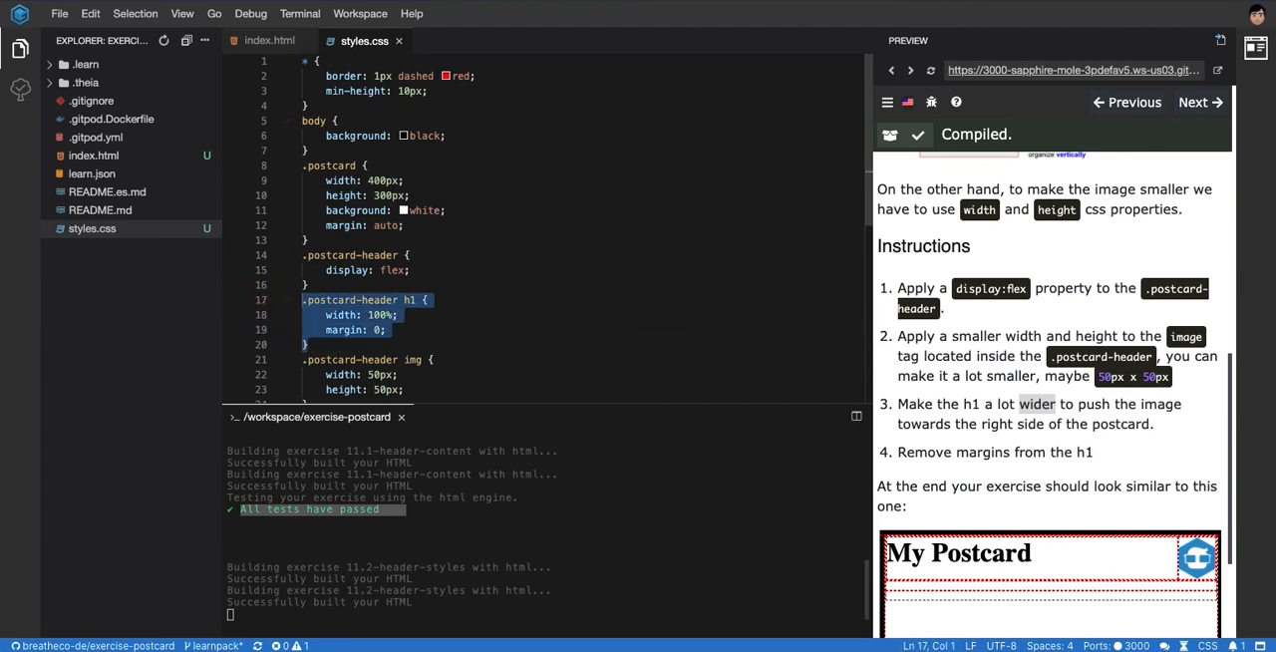
pyautogui.moveTo(889, 135)
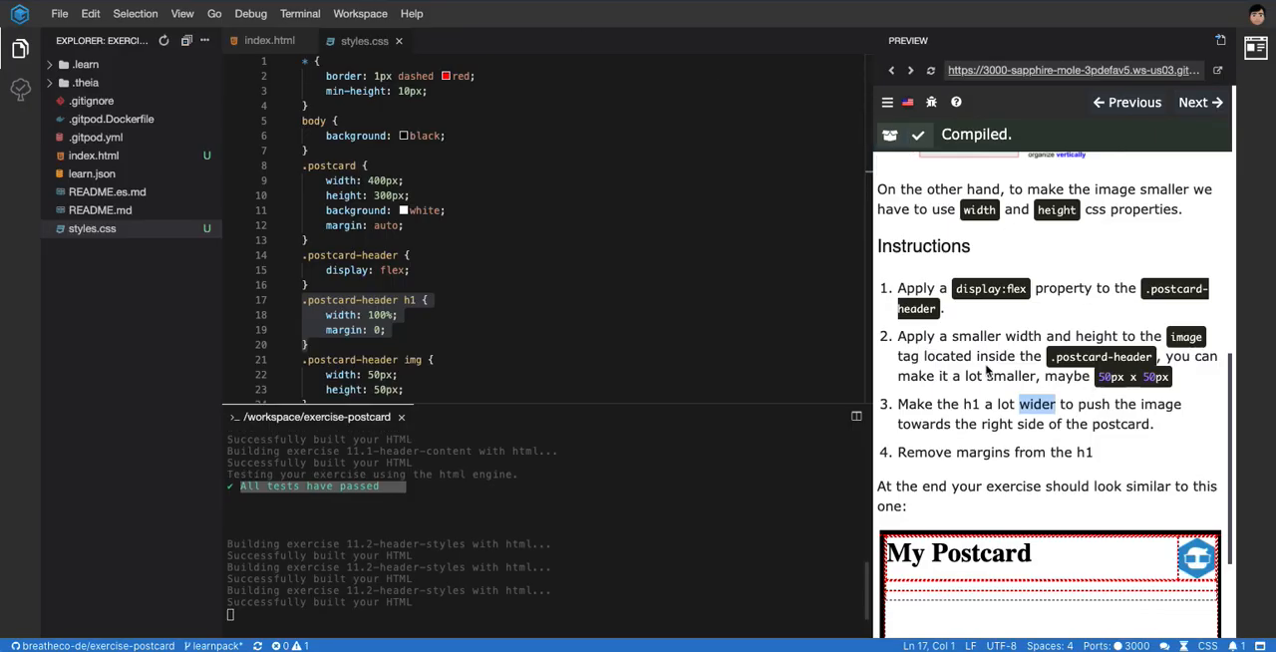
# - Scroll the preview to confirm the postcard matches the target with margin: 0 on the heading
pyautogui.scroll(-3)
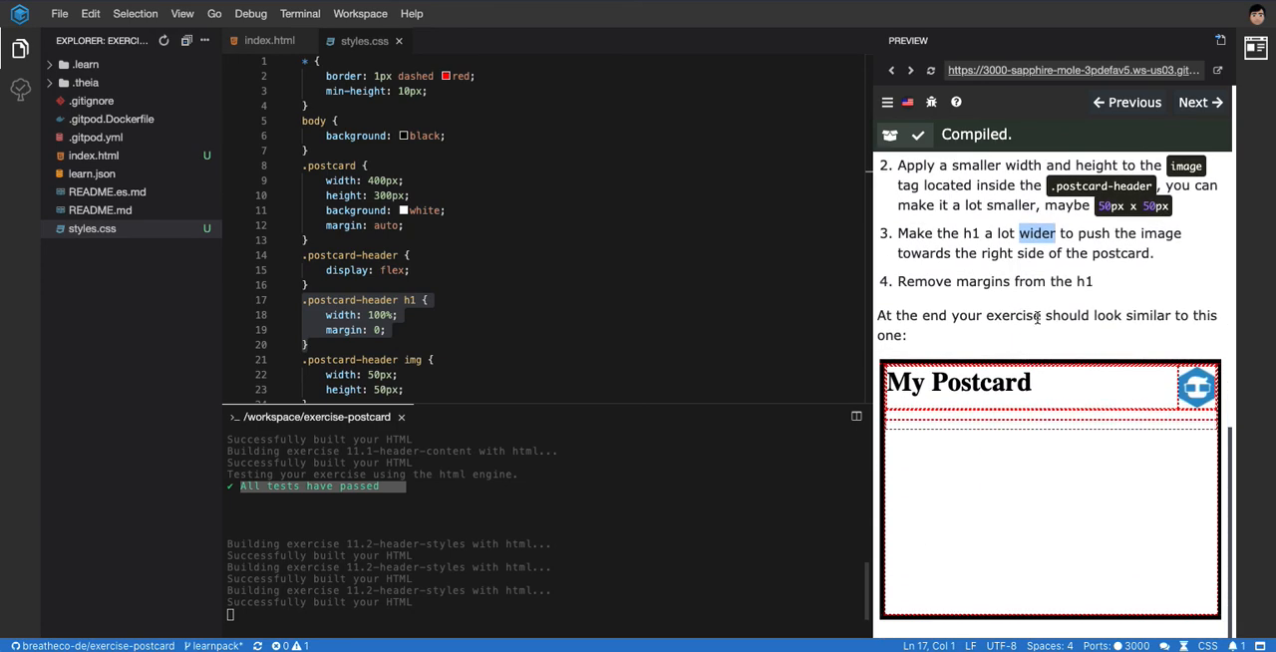